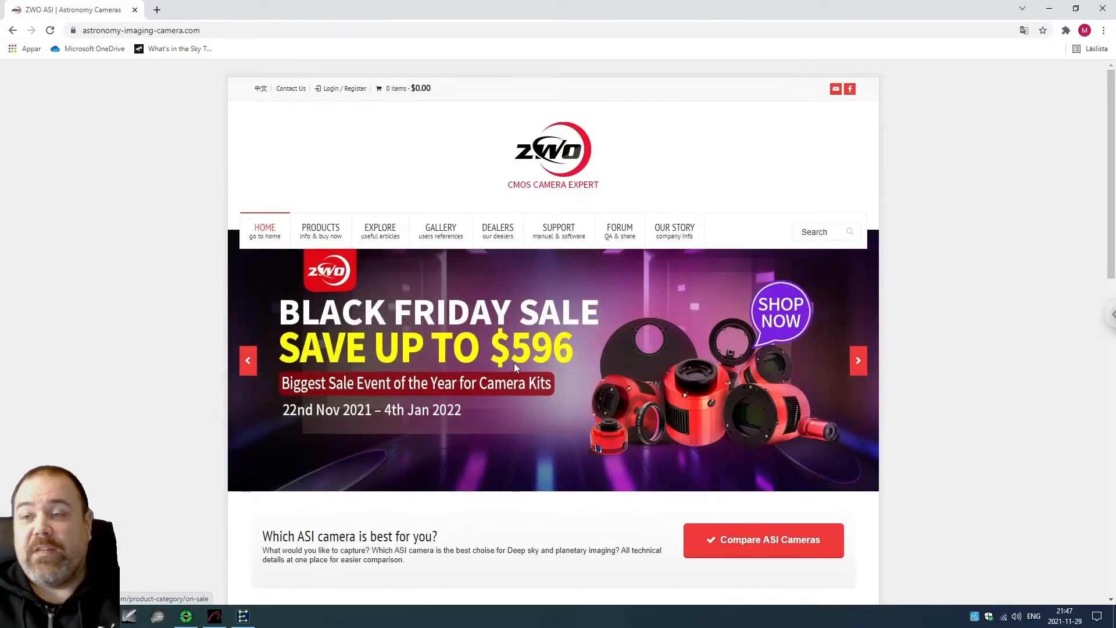
mouse_move(600, 302)
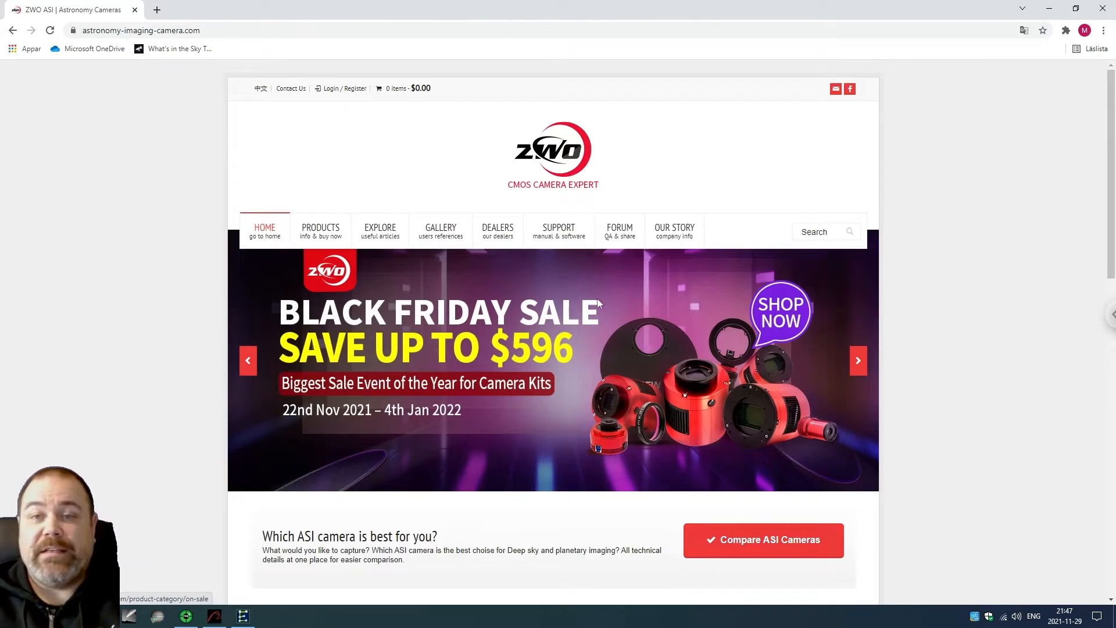
mouse_move(582, 200)
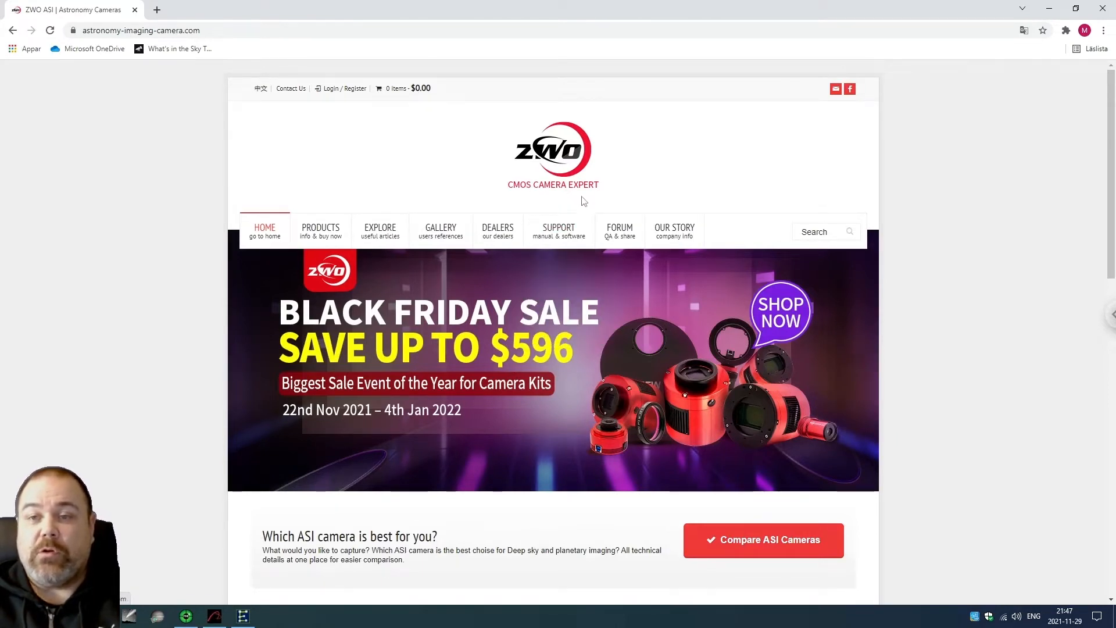
mouse_move(602, 333)
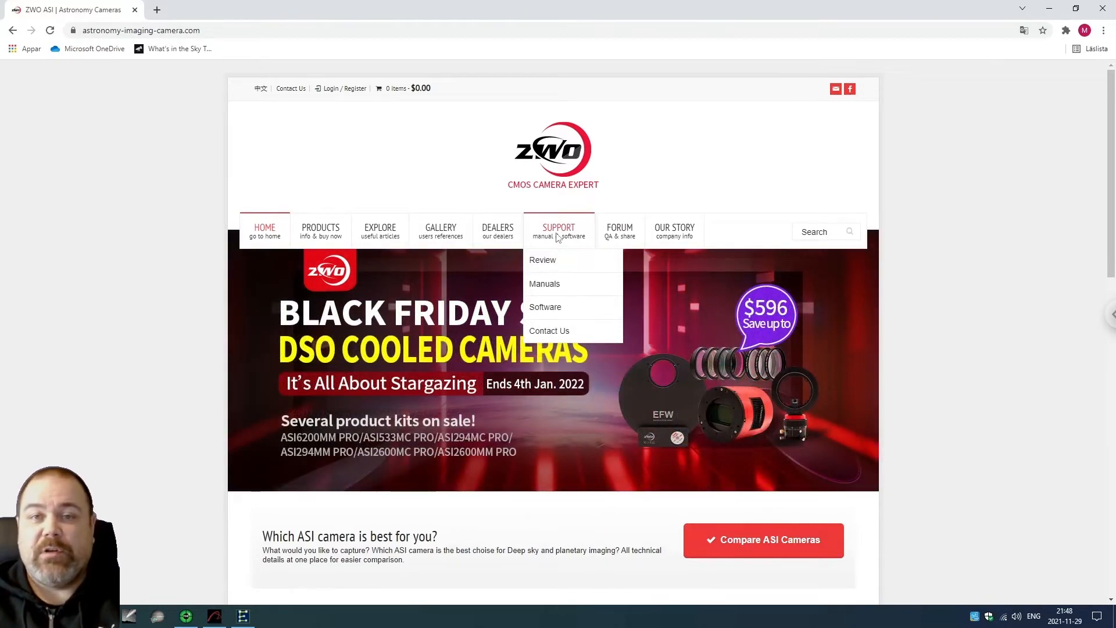
mouse_move(96, 61)
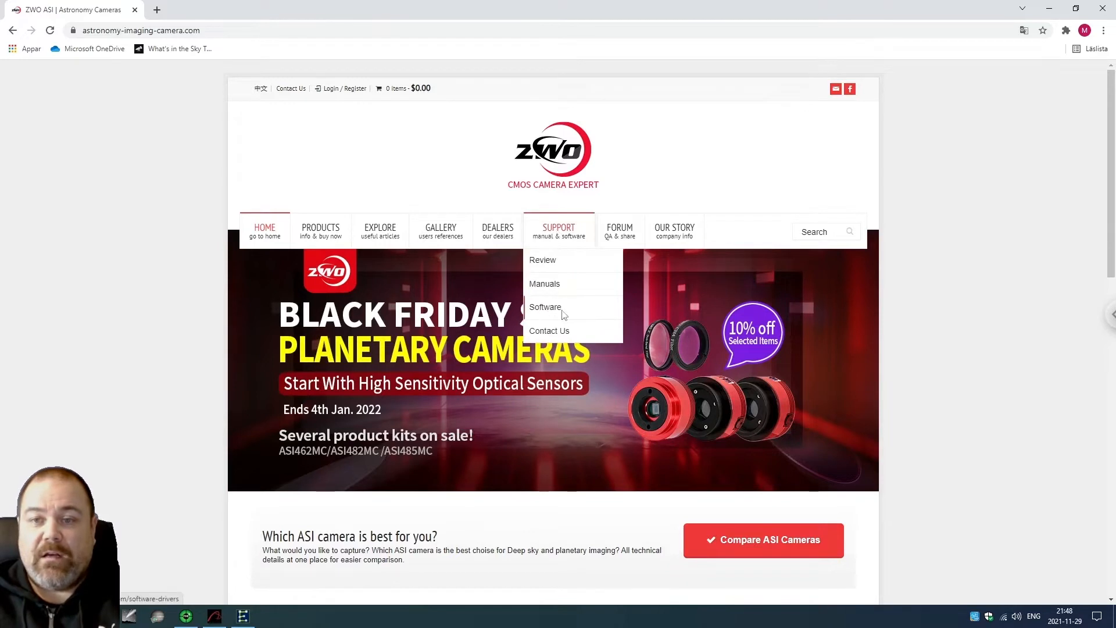
mouse_move(546, 309)
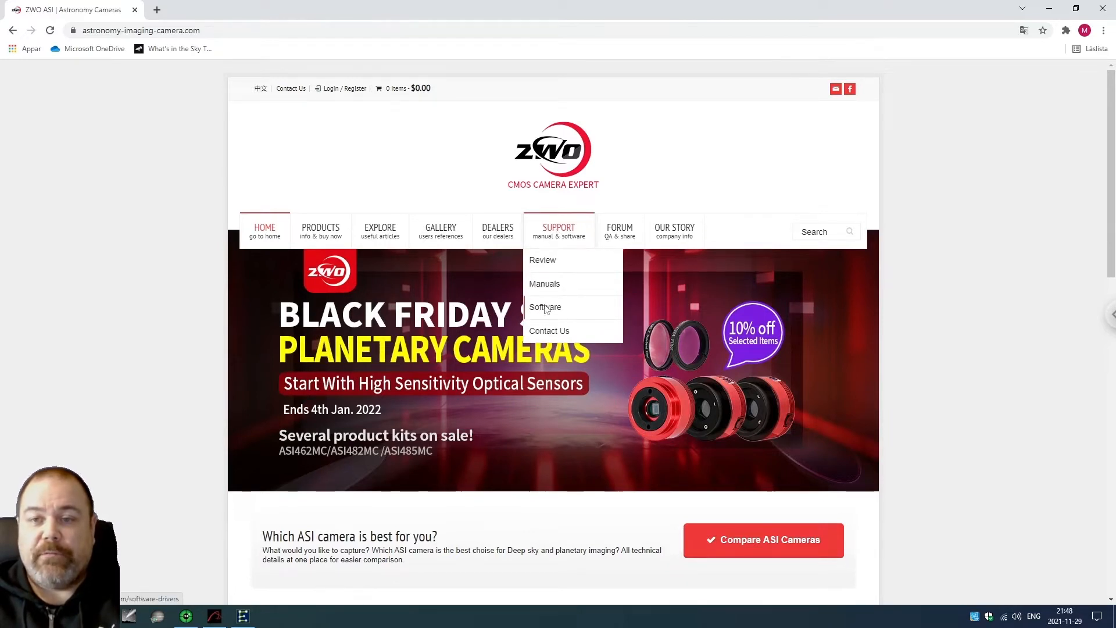
Go to the Software and Drivers downloads page from the Support menu
click(545, 307)
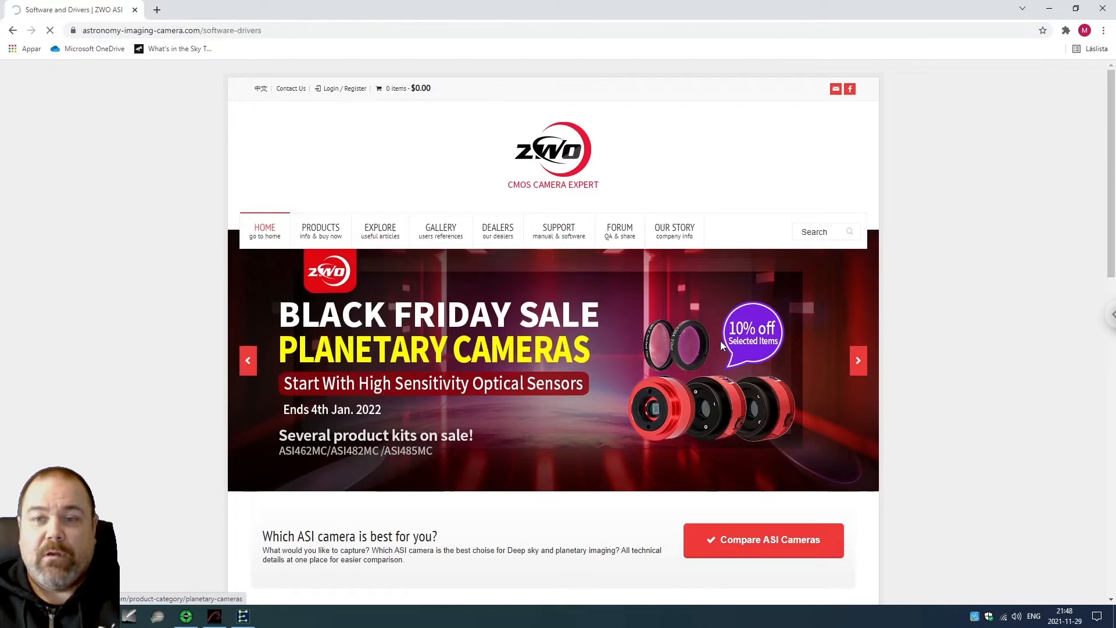
Read the Windows Native Drivers table noting EAF needs no native driver, then return to APT
click(558, 230)
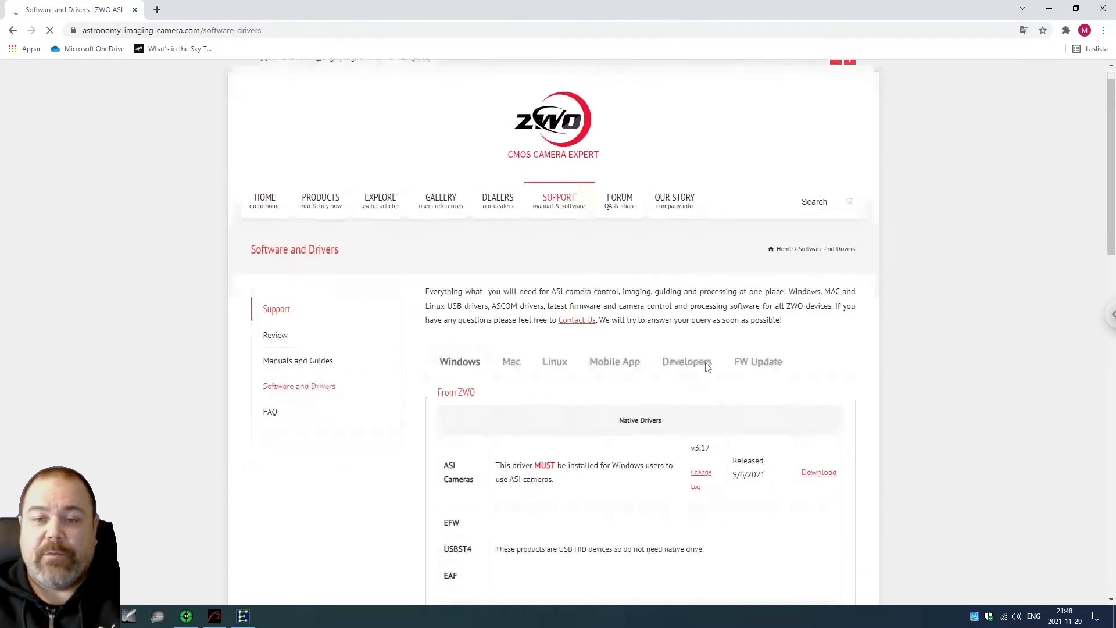
scroll(down, 3)
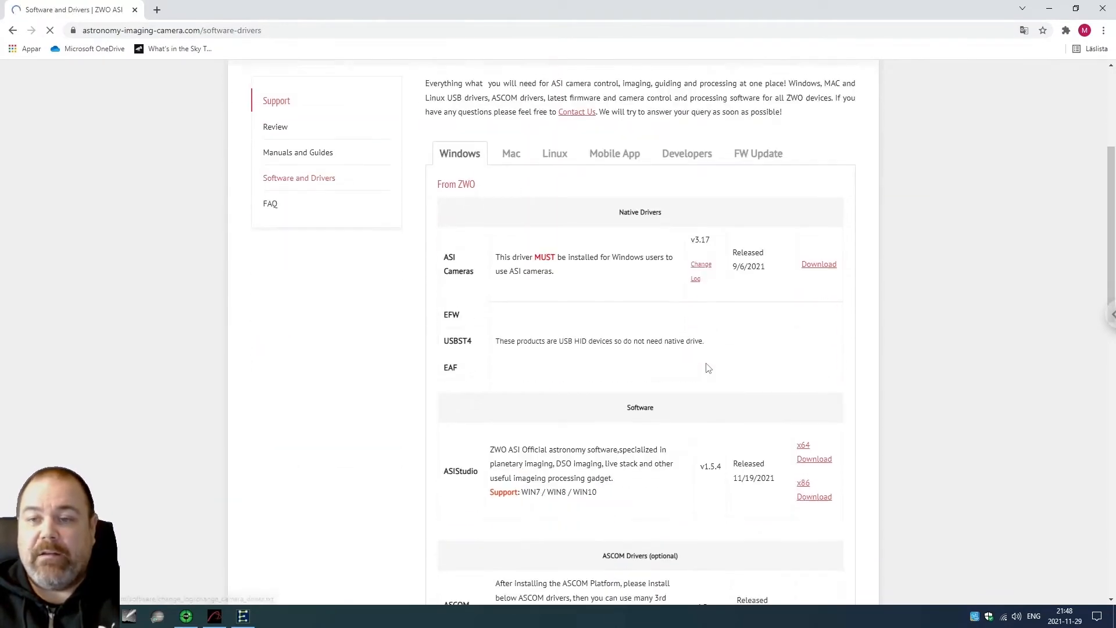
scroll(up, 3)
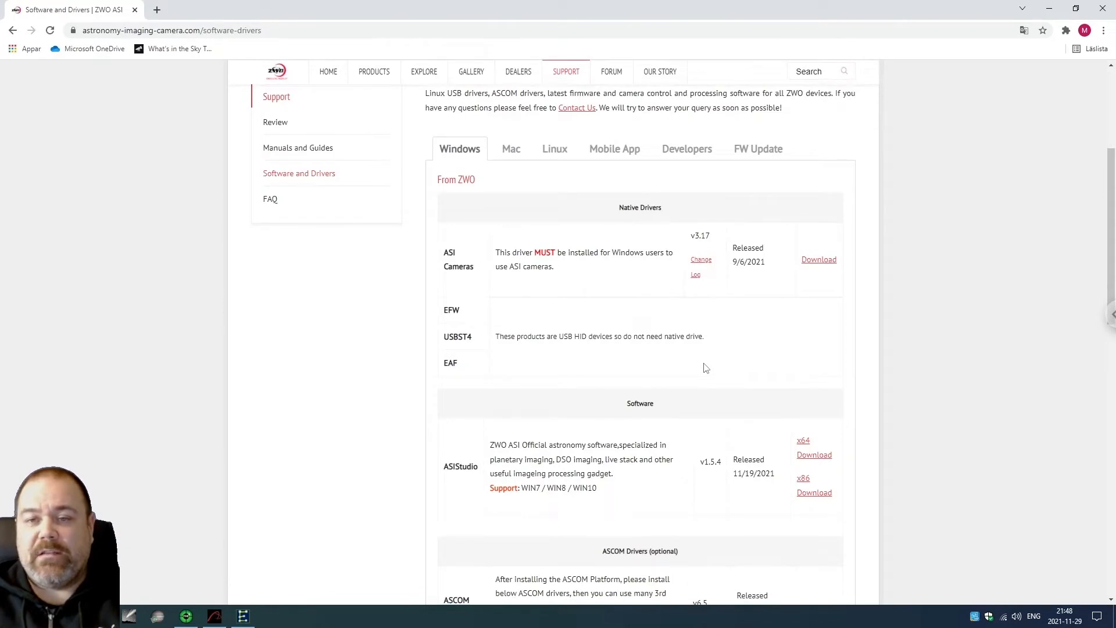
mouse_move(476, 290)
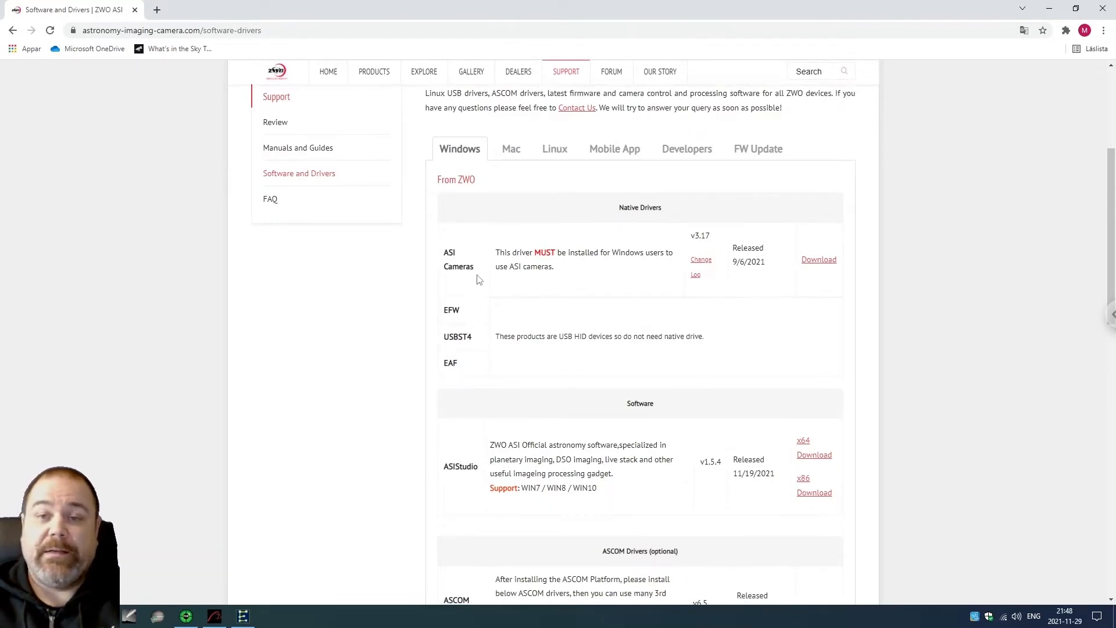
mouse_move(581, 305)
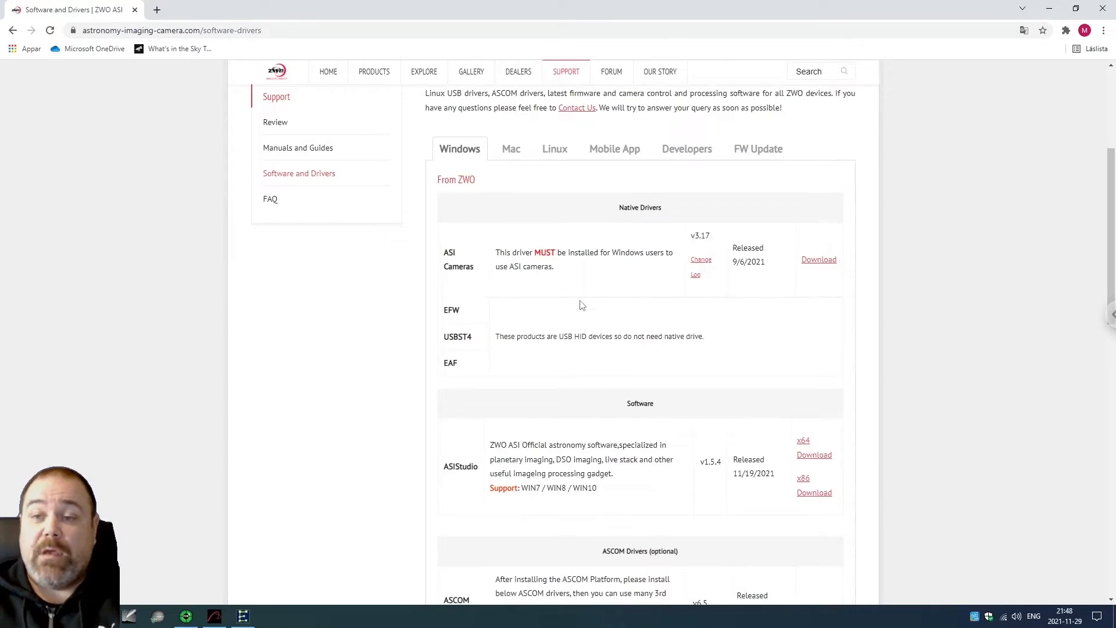
mouse_move(556, 303)
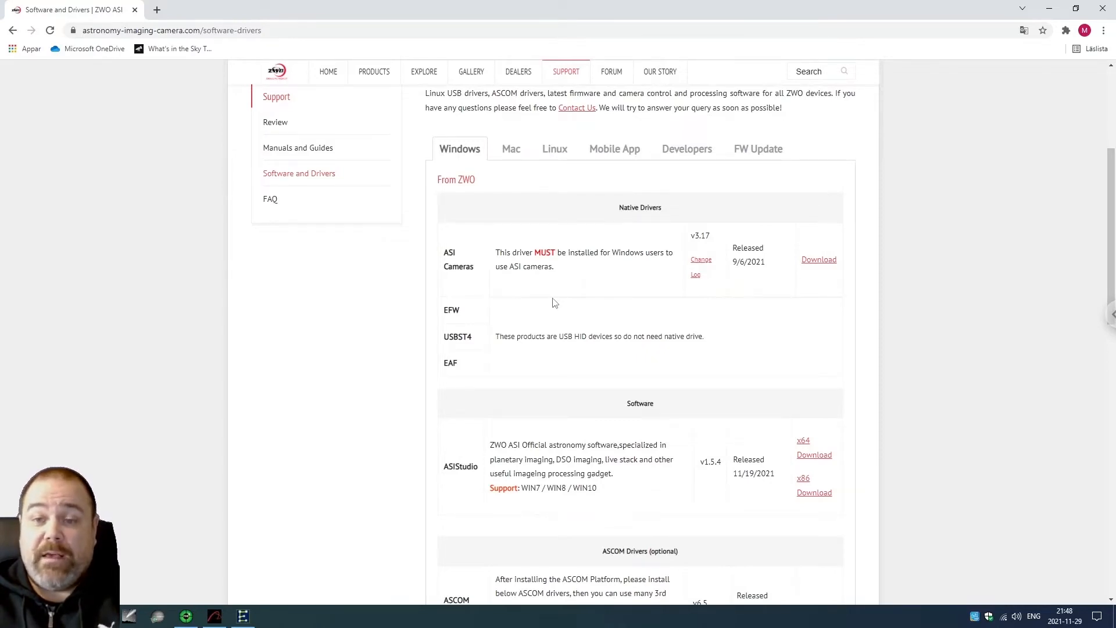
mouse_move(547, 300)
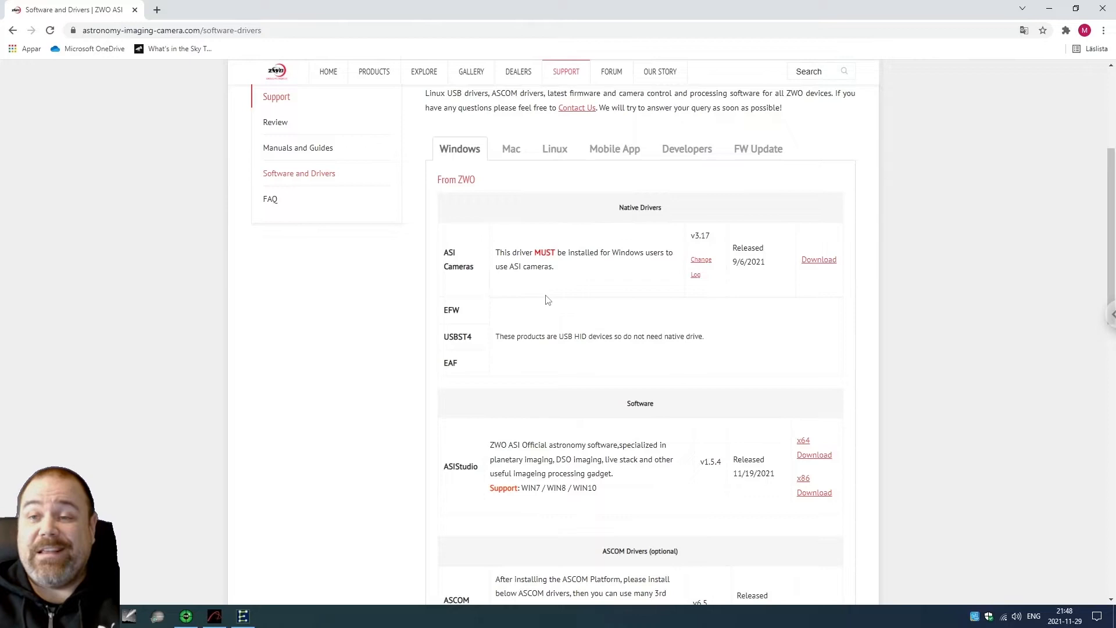
mouse_move(570, 307)
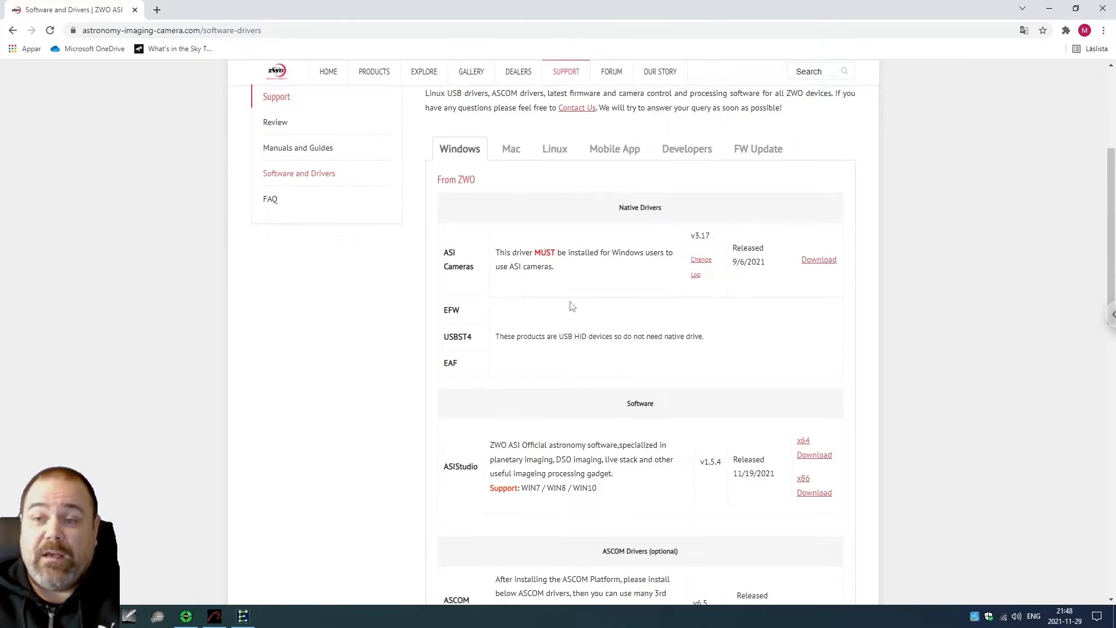
scroll(down, 3)
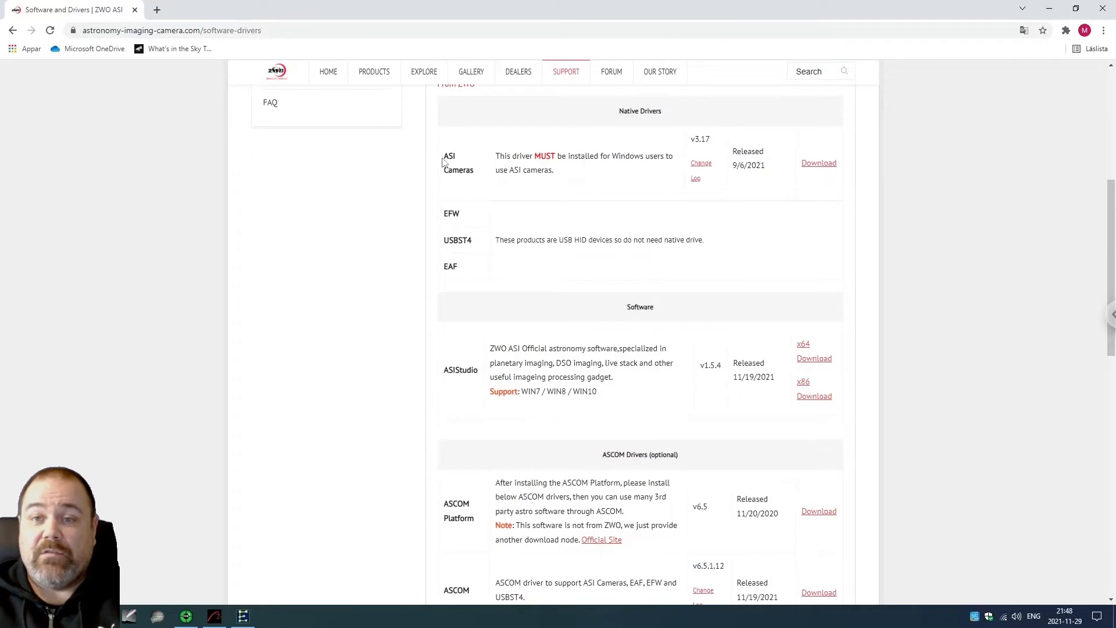
scroll(up, 3)
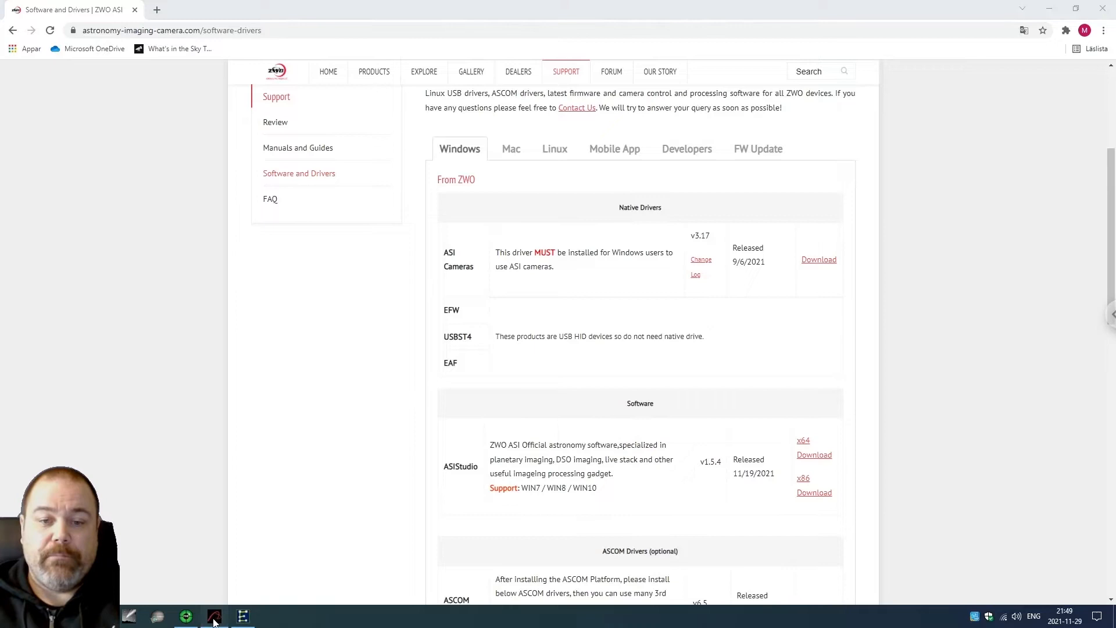
click(214, 616)
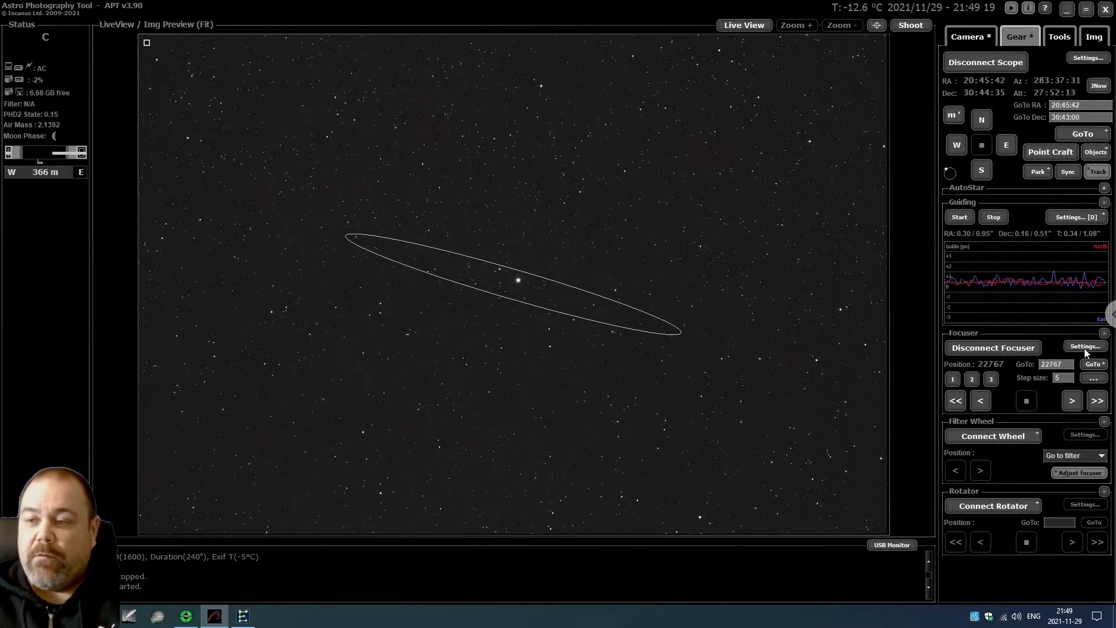
Show the ZWO EAF focuser setup dialog with its advanced max step and backlash options
click(1085, 347)
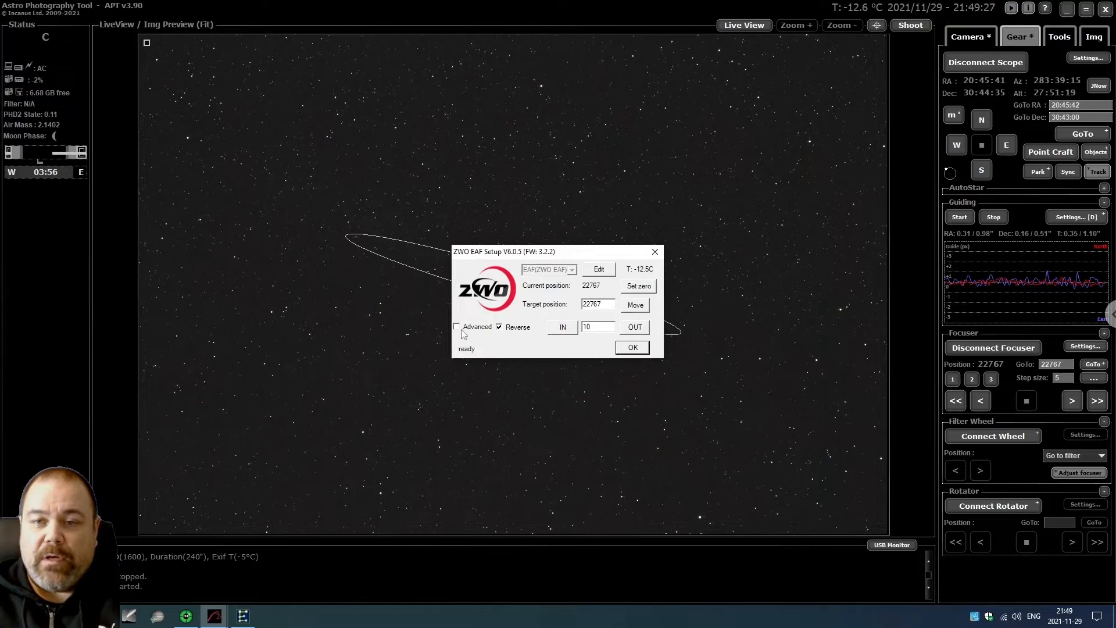
click(458, 326)
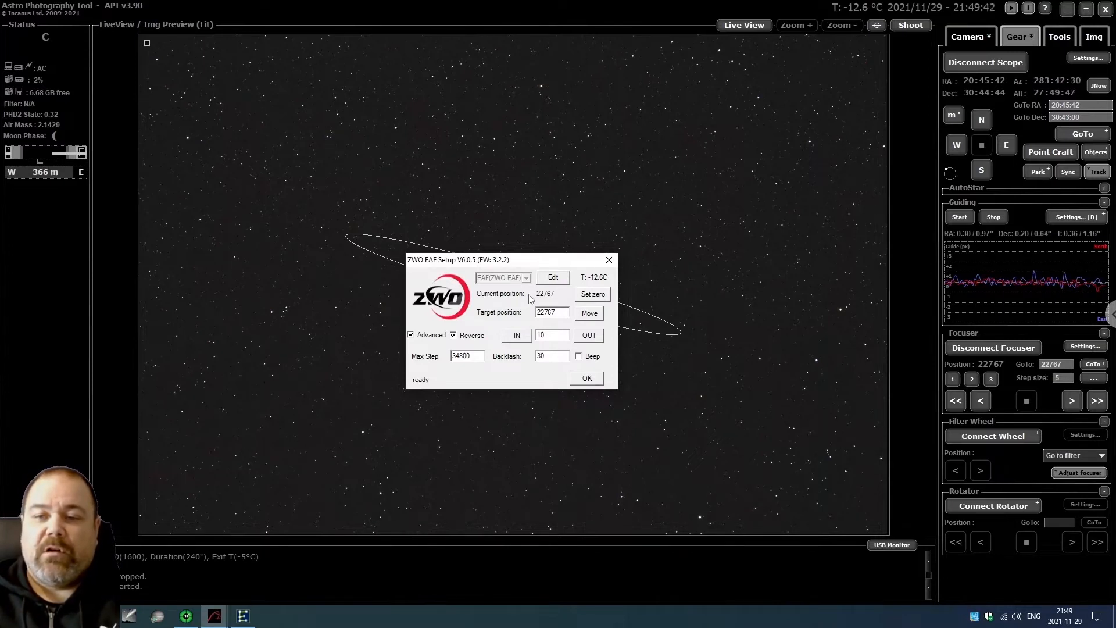
mouse_move(611, 297)
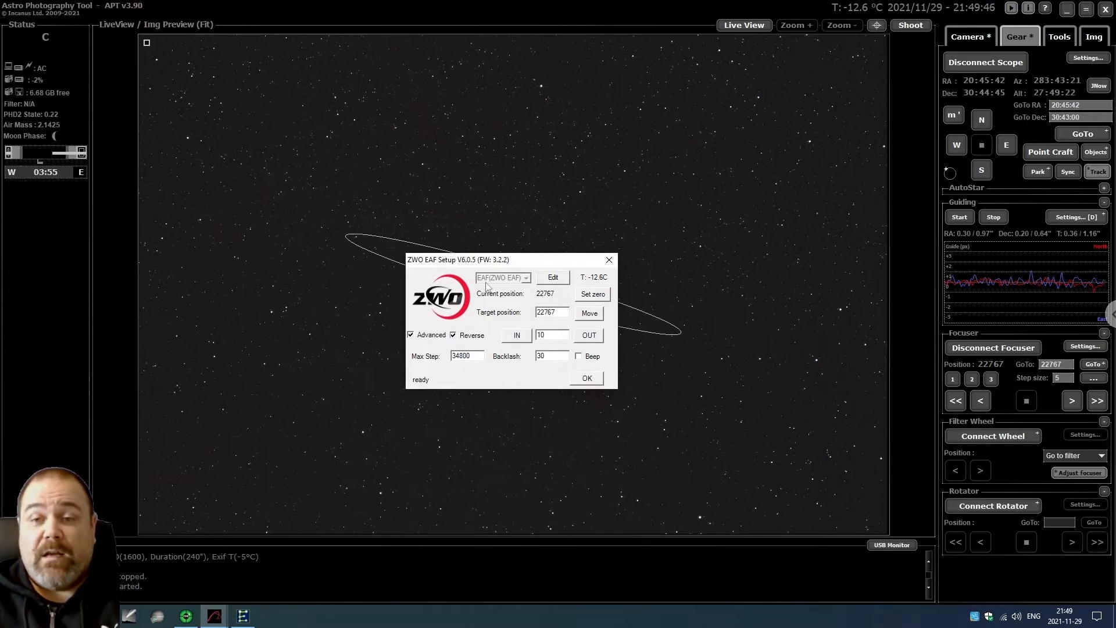
mouse_move(593, 301)
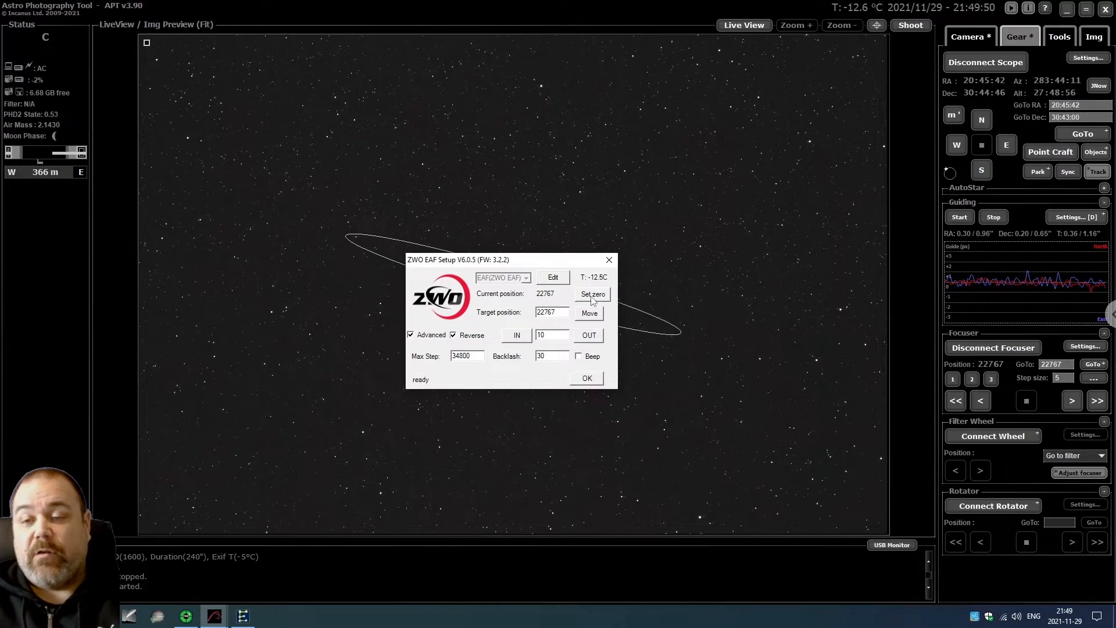
mouse_move(510, 319)
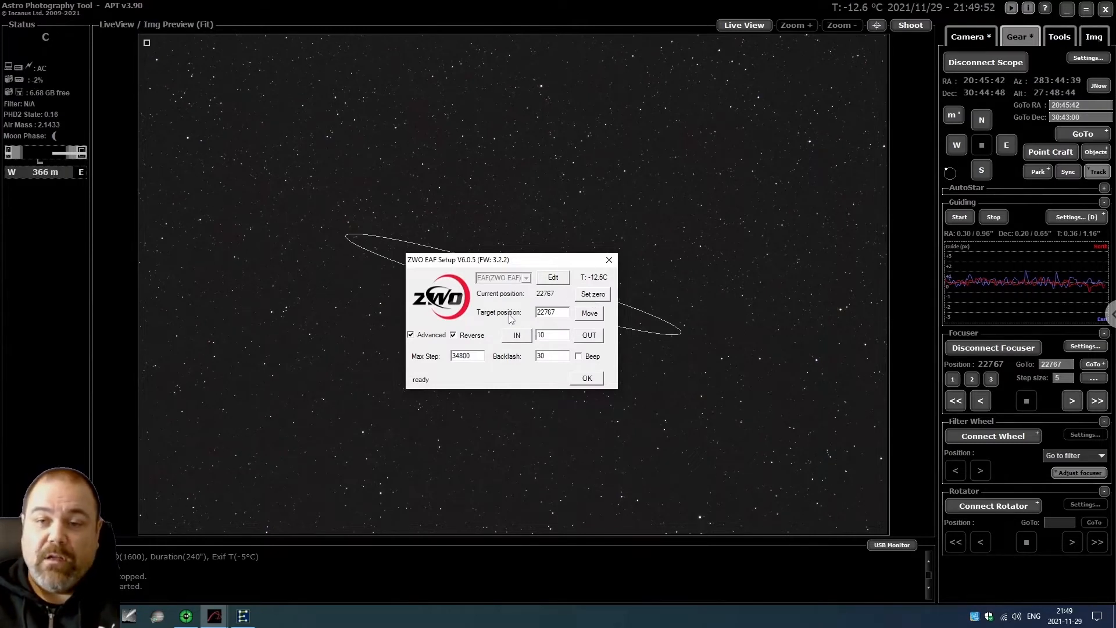
mouse_move(559, 340)
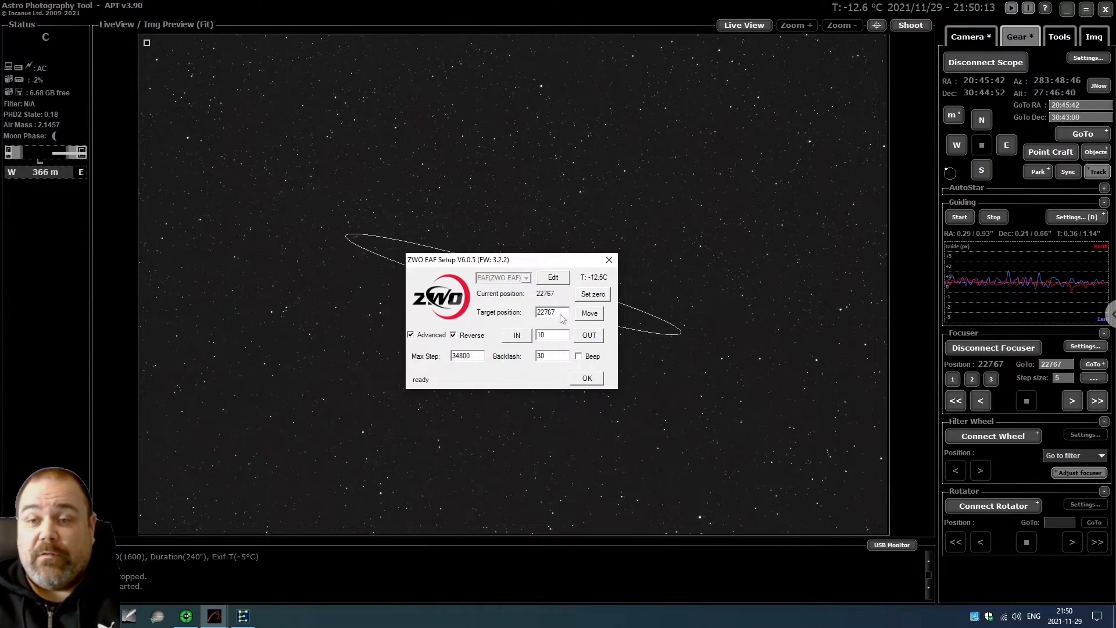
mouse_move(502, 316)
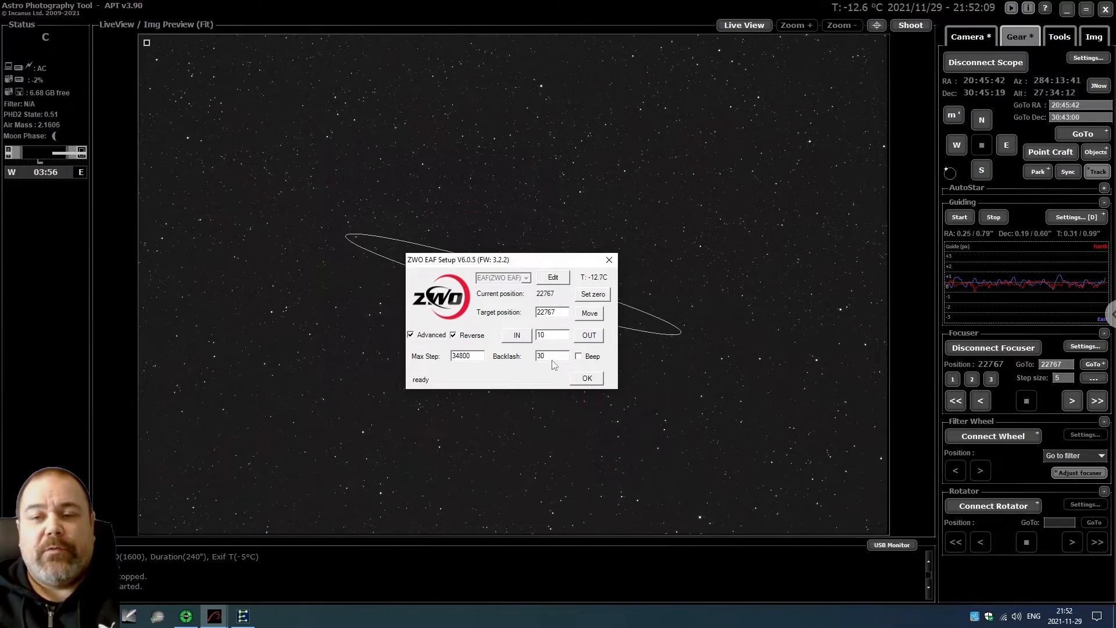
mouse_move(612, 360)
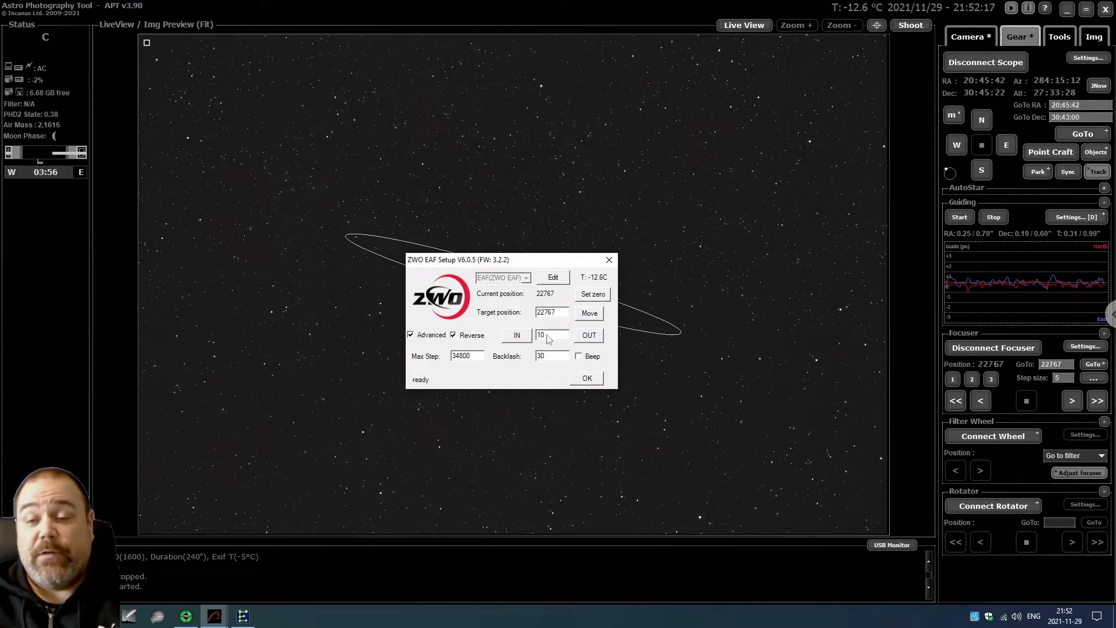
mouse_move(588, 345)
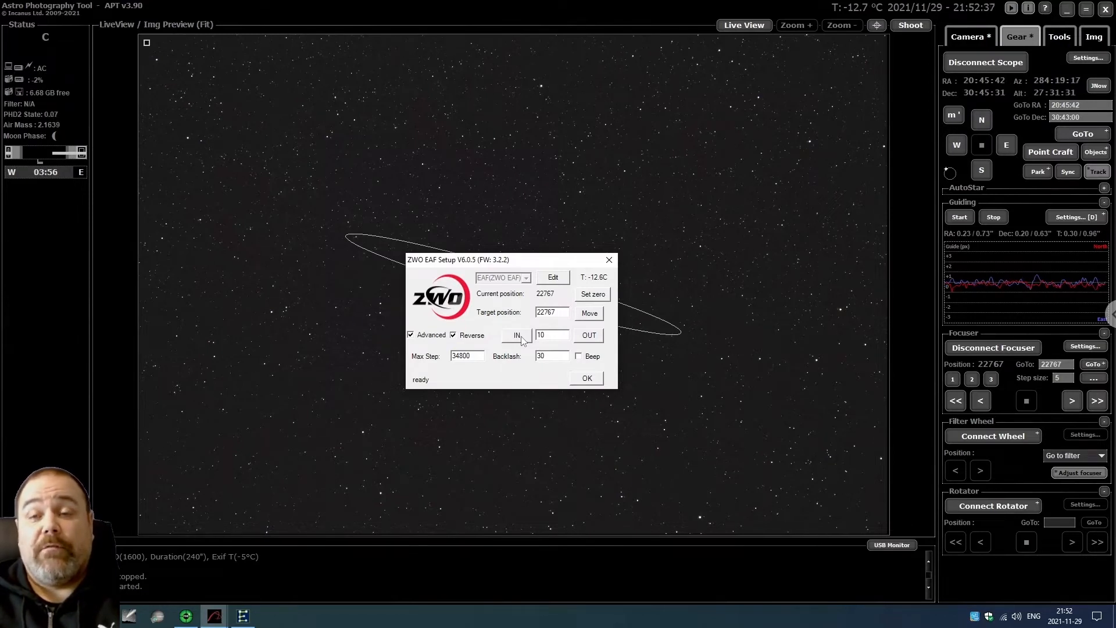
mouse_move(524, 374)
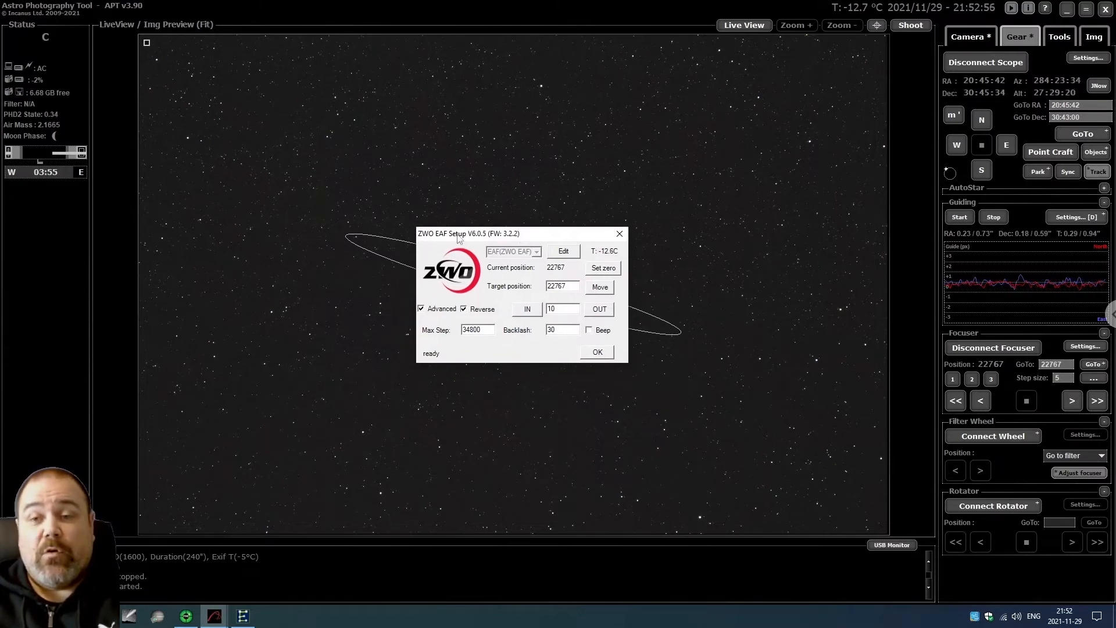
mouse_move(564, 363)
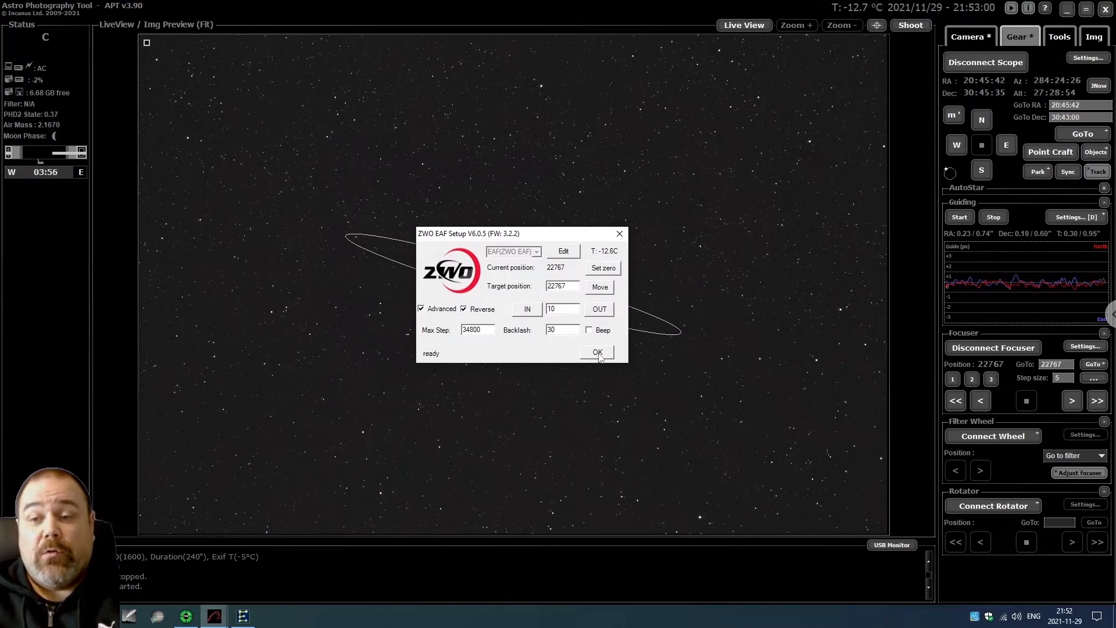
click(597, 352)
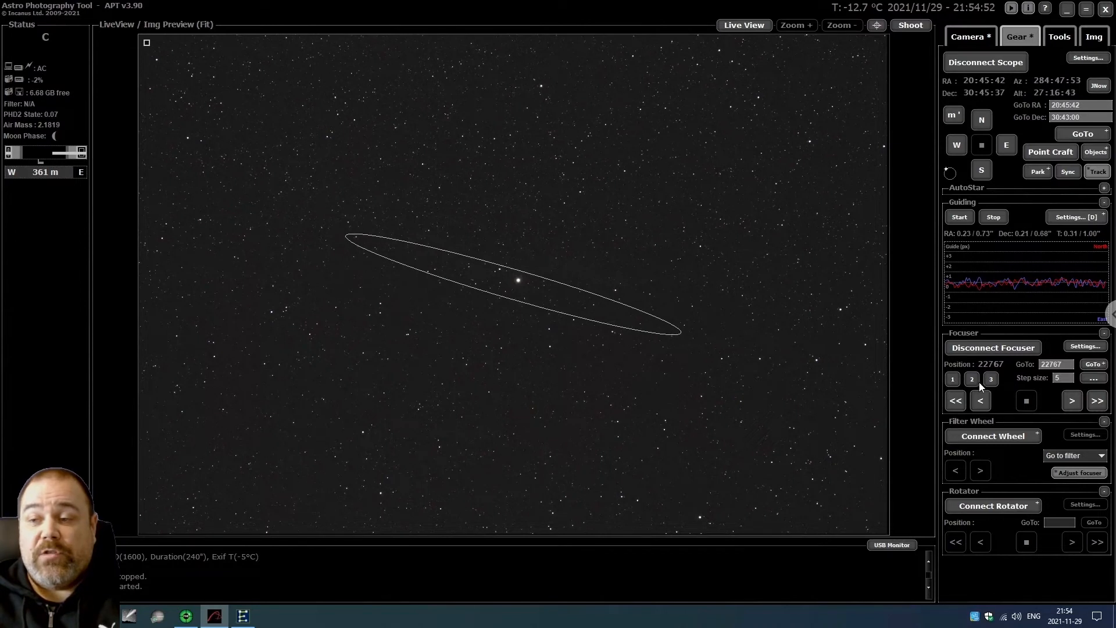
mouse_move(950, 412)
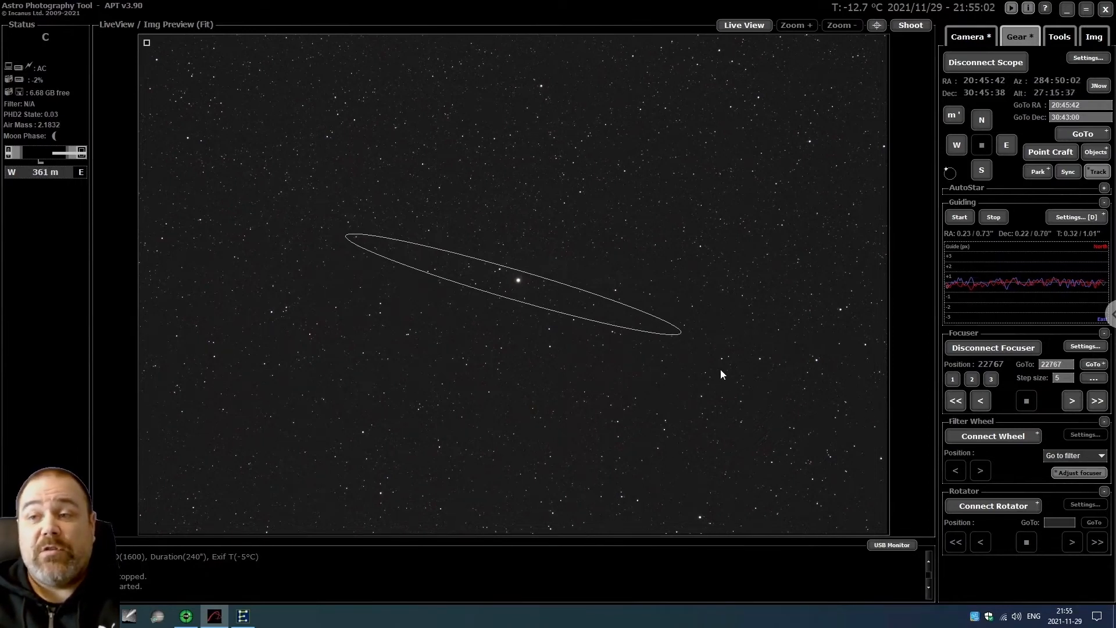
mouse_move(975, 385)
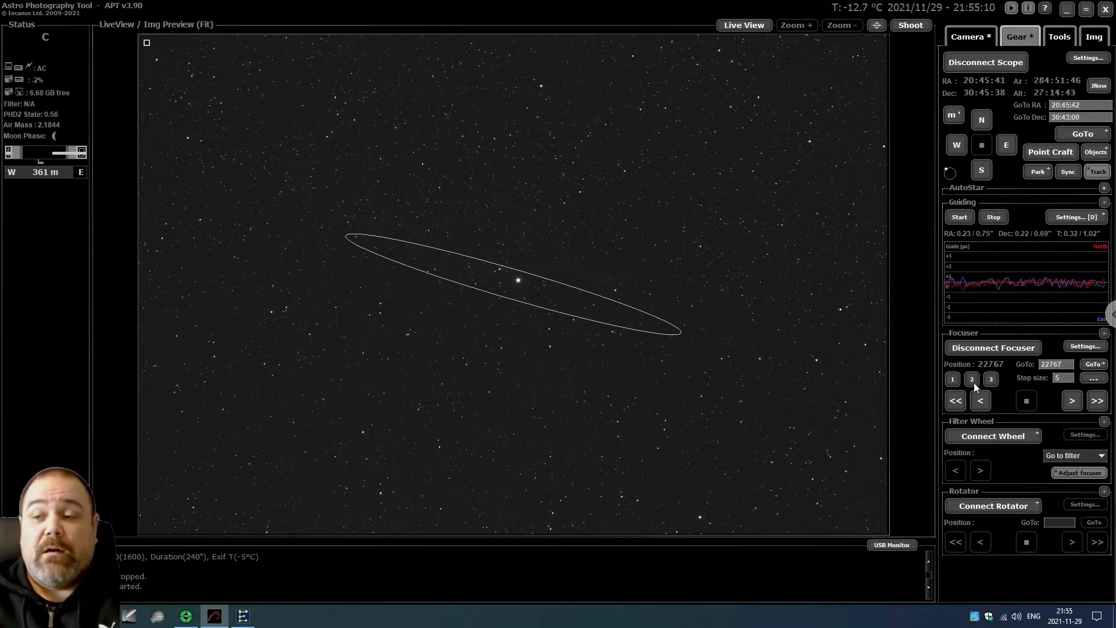
mouse_move(611, 393)
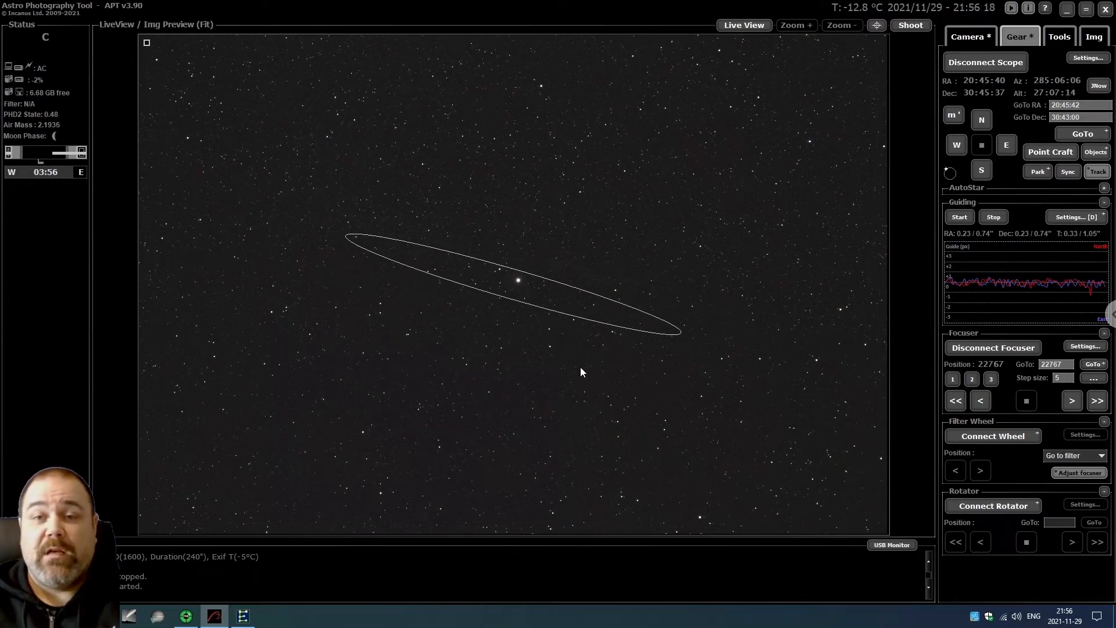
Set Image Preview to On (1:1) on the Camera tab to enlarge the star
click(970, 36)
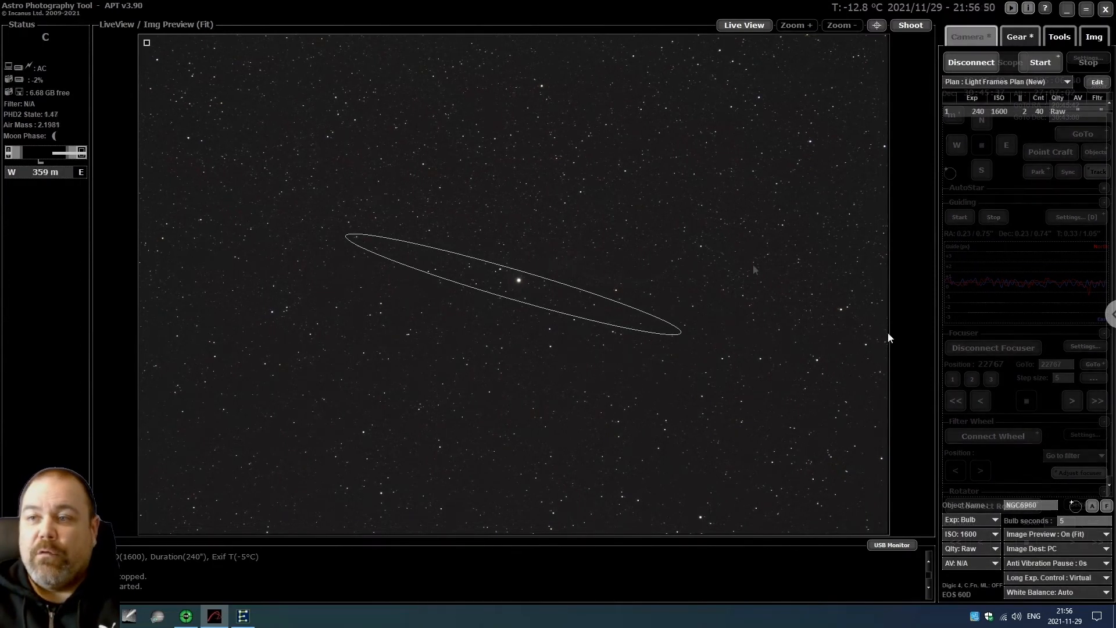
click(967, 36)
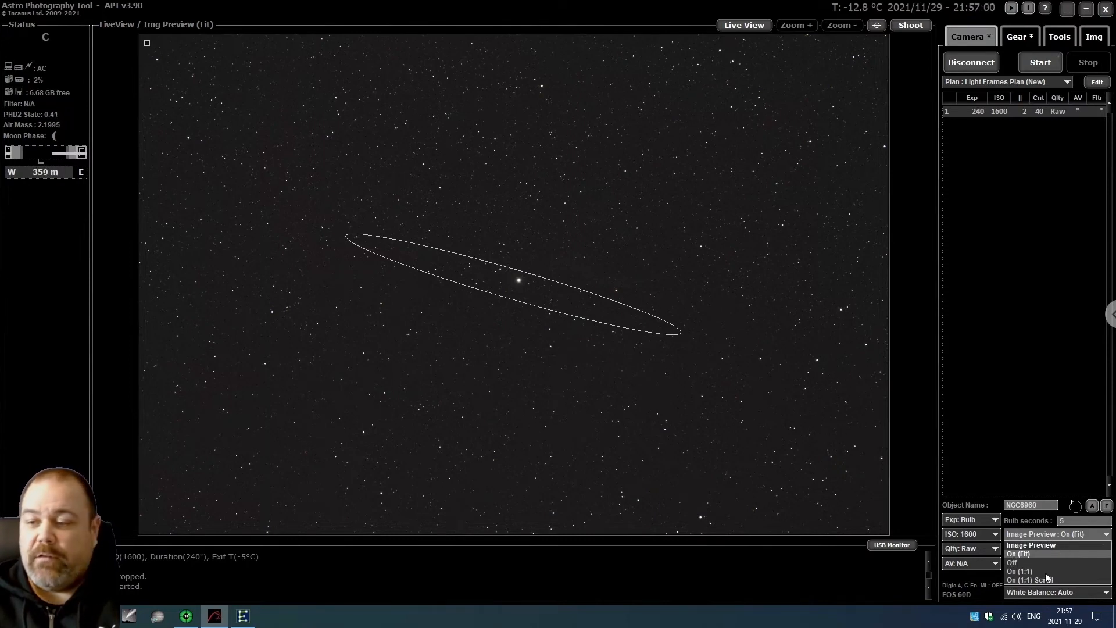
click(1021, 570)
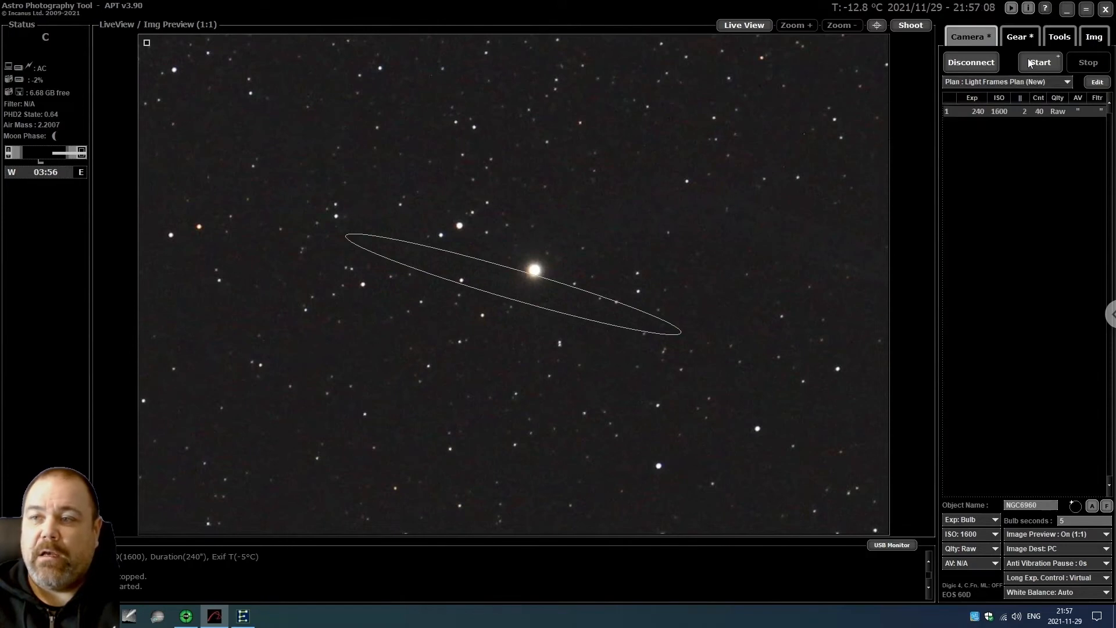
mouse_move(1039, 62)
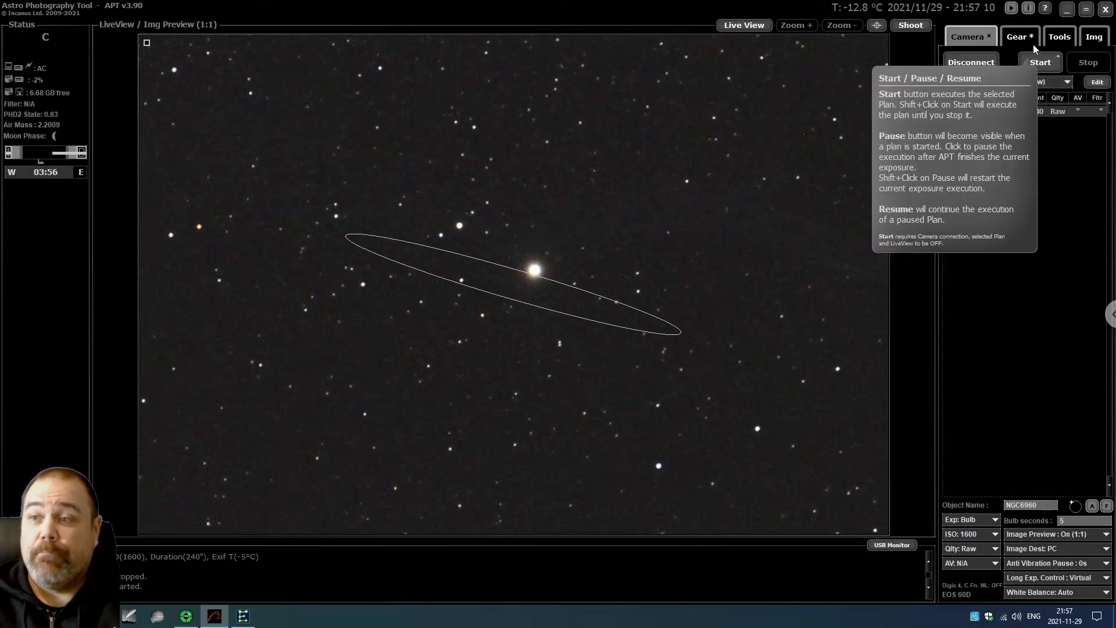
Launch the Auto-Focus Aid from the Tools tab
click(1059, 36)
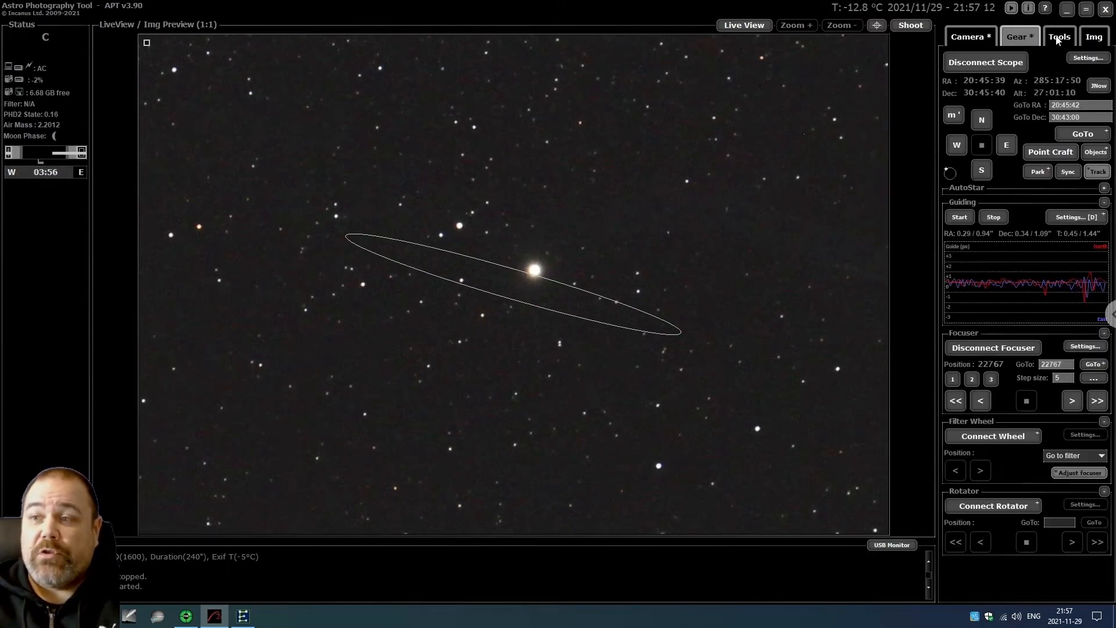
click(1059, 36)
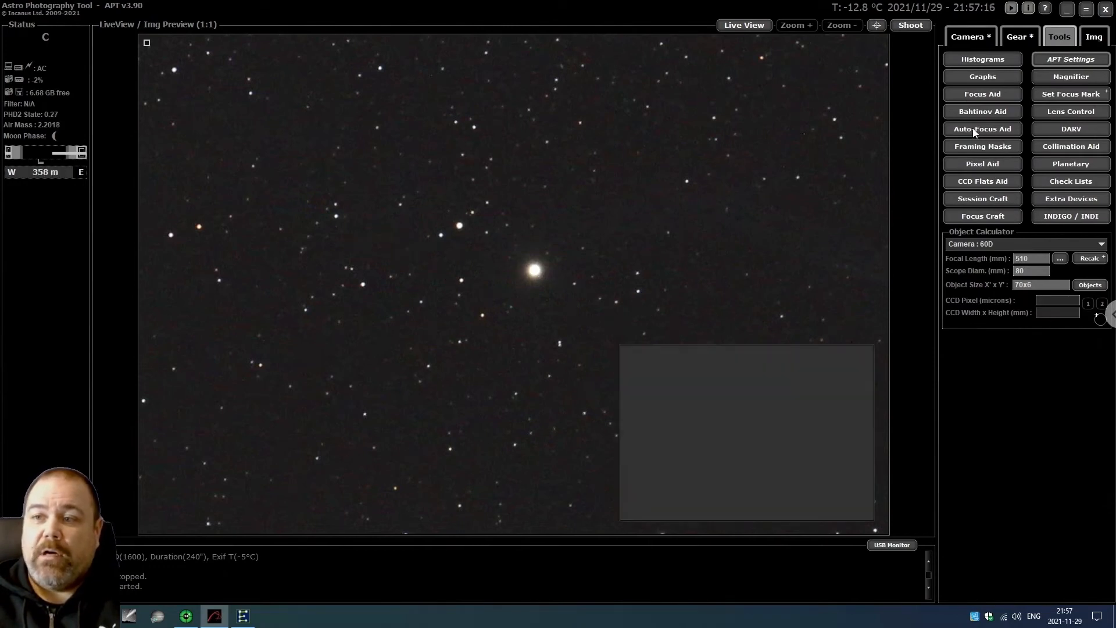
click(982, 129)
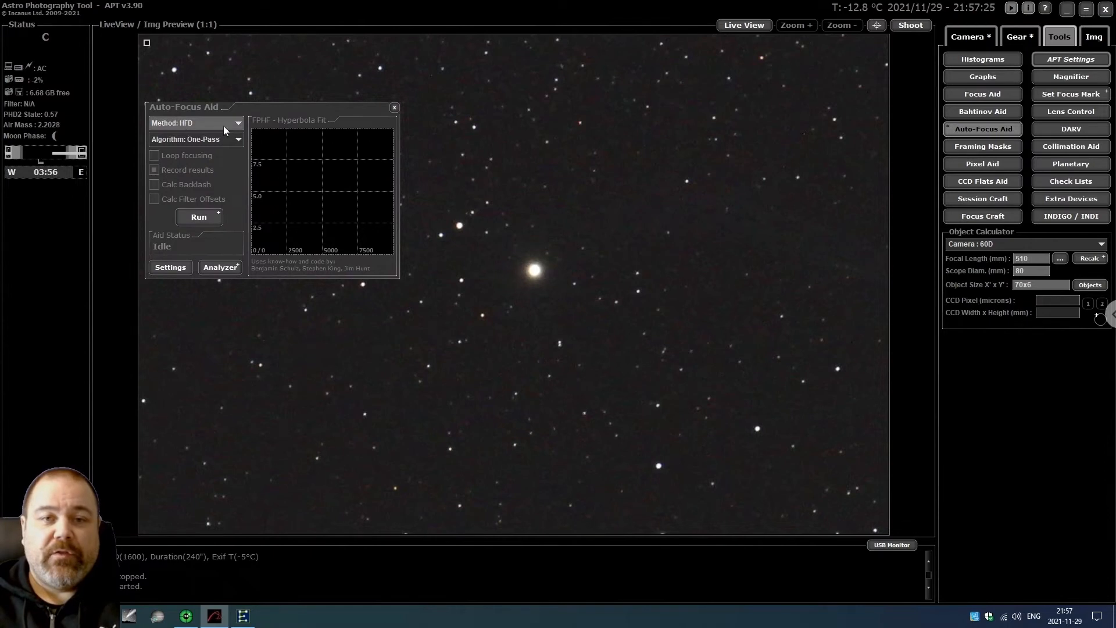
Keep HFD as the measurement method and choose the One-Pass algorithm
click(238, 123)
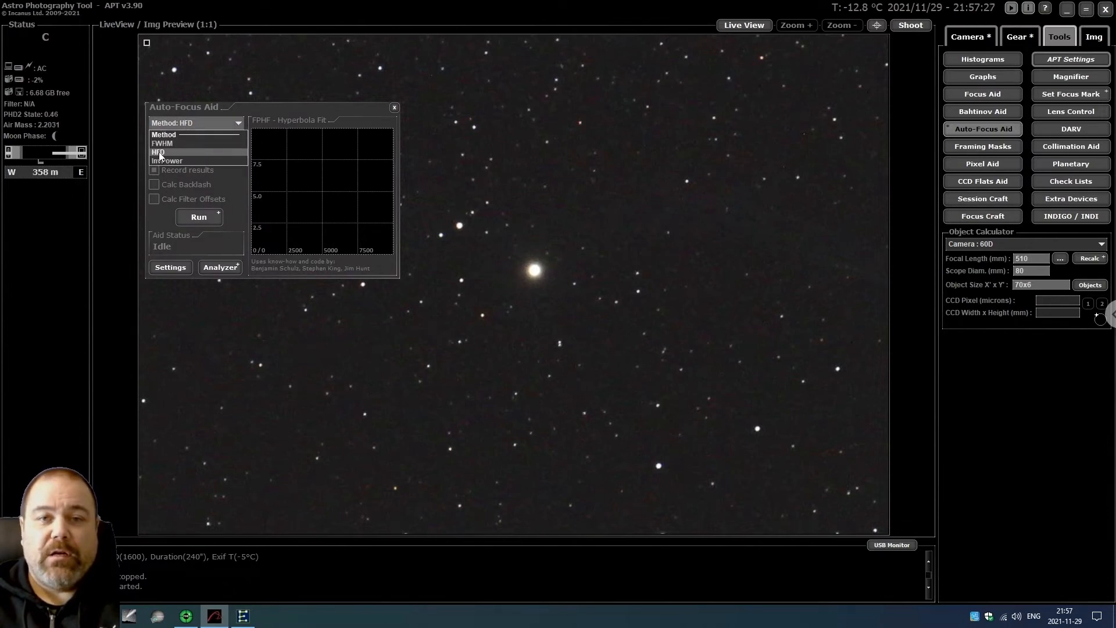
mouse_move(163, 134)
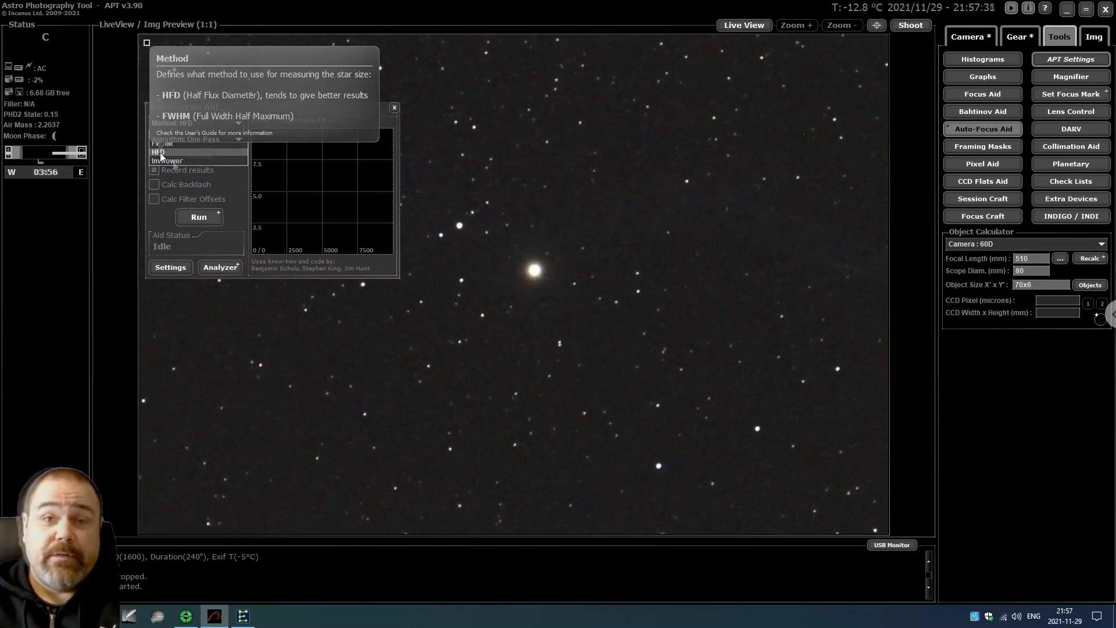
click(196, 139)
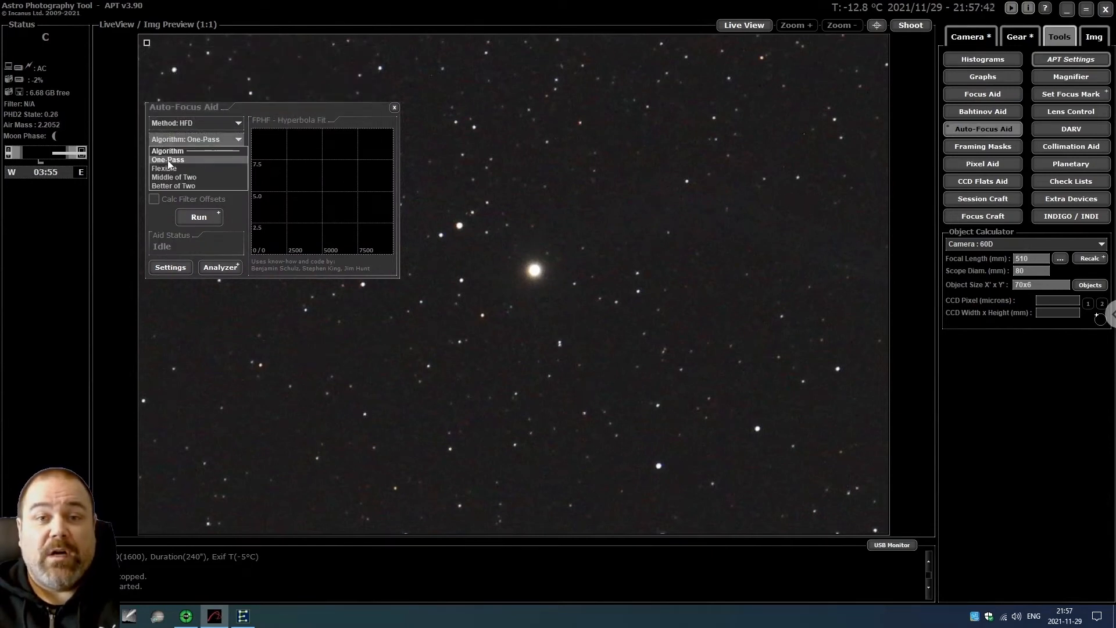
click(168, 159)
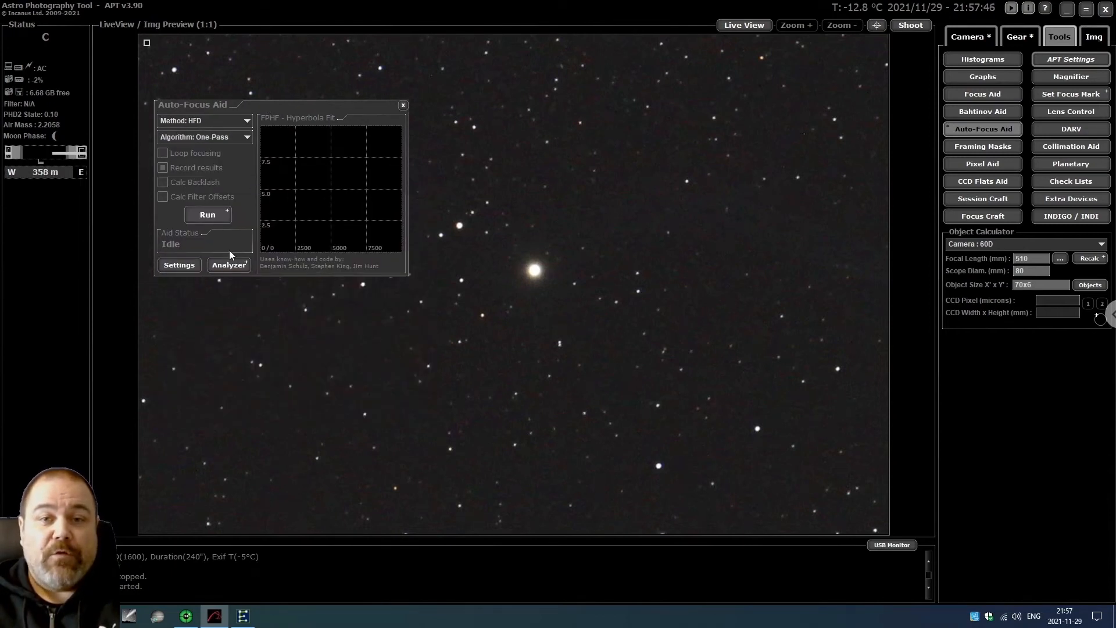
Review and accept auto-focus settings: 9 test points, step 10, 5 s exposures at ISO 1600
click(179, 266)
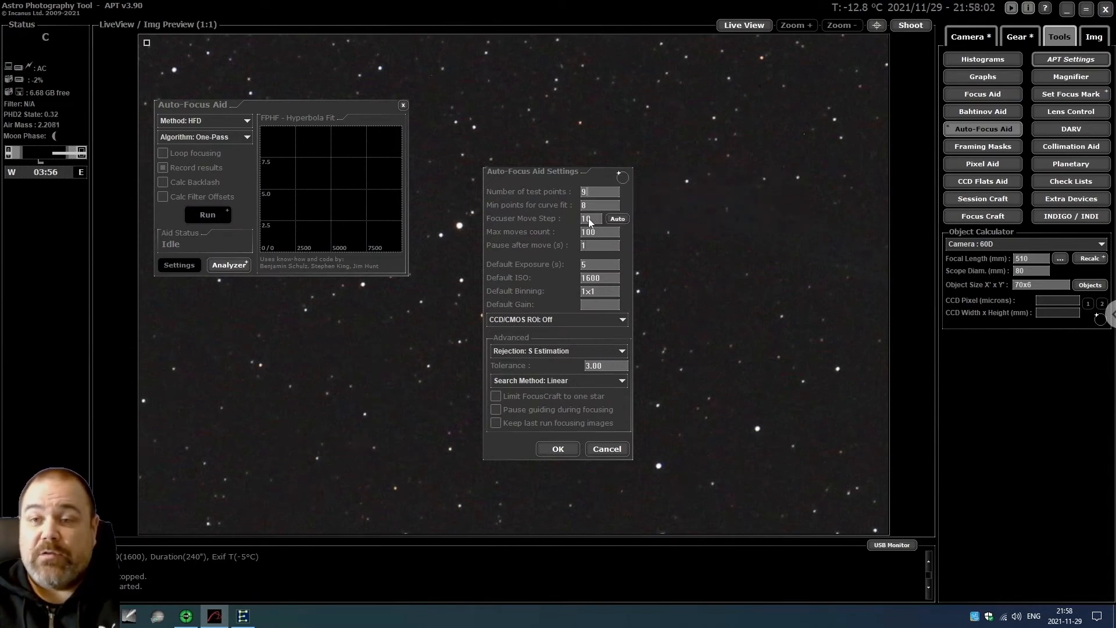
mouse_move(595, 251)
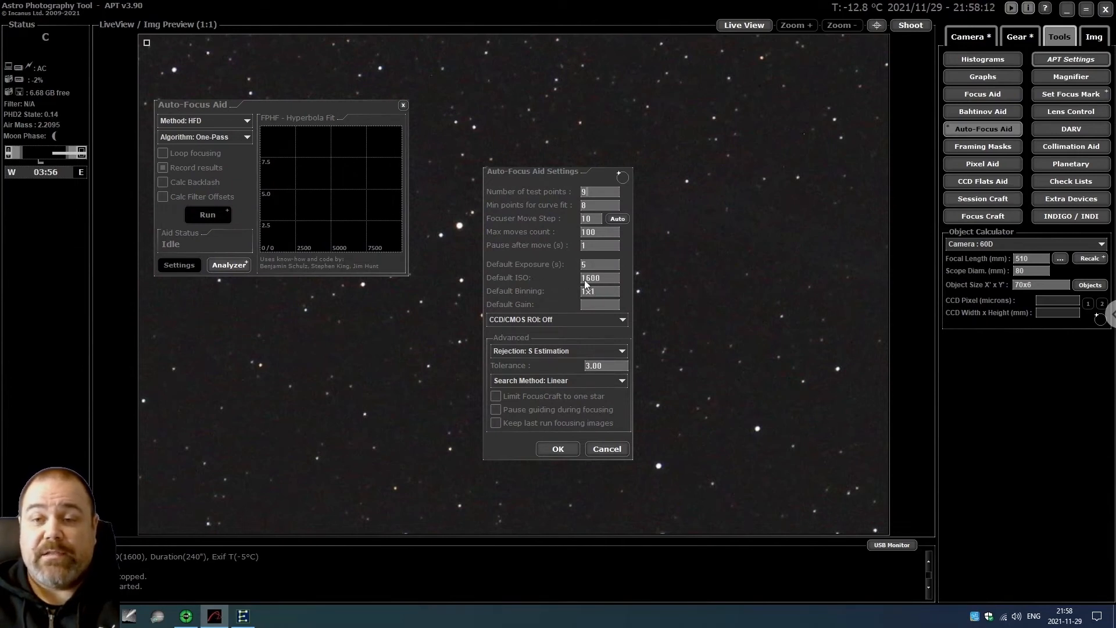
click(558, 448)
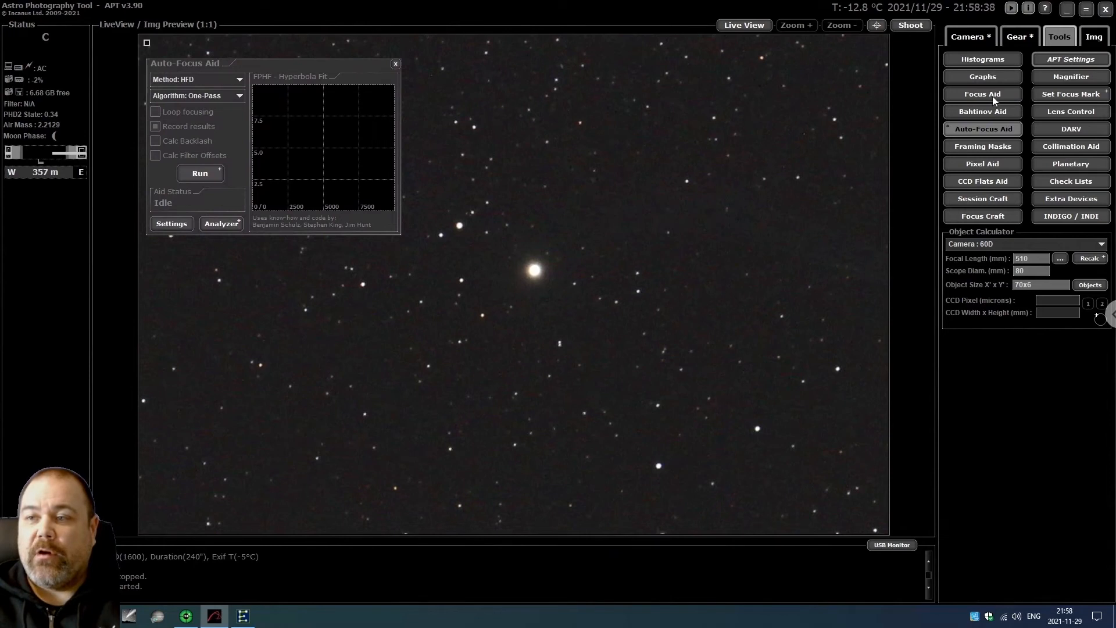
Show the Focusing Aid reading HFD 9.11 and FWHM 21.50 beside the Auto-Focus Aid
click(981, 93)
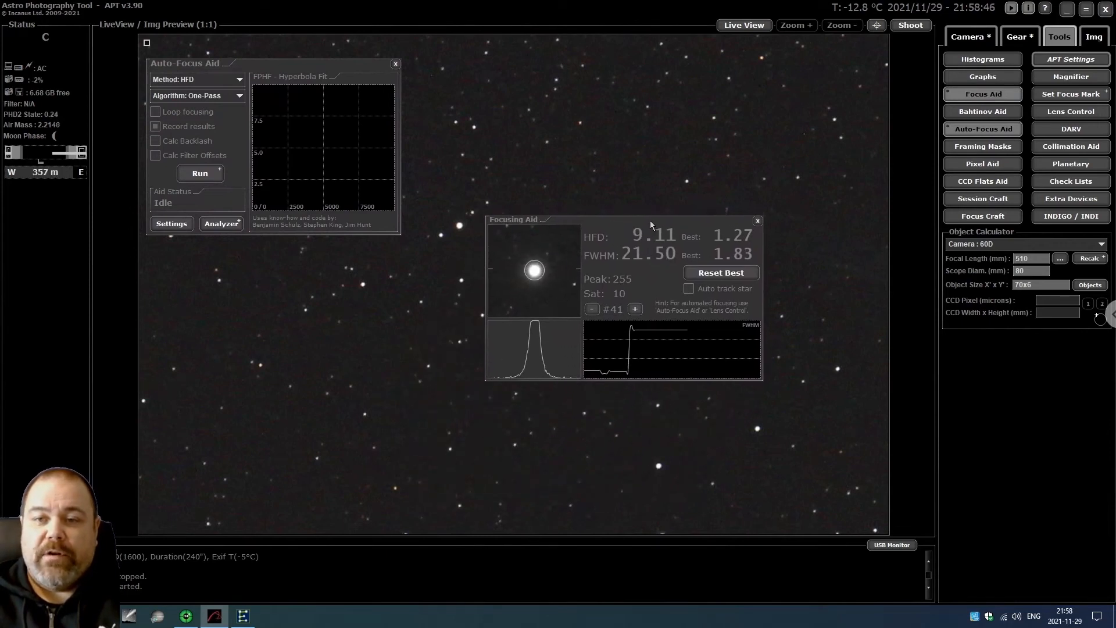
mouse_move(510, 299)
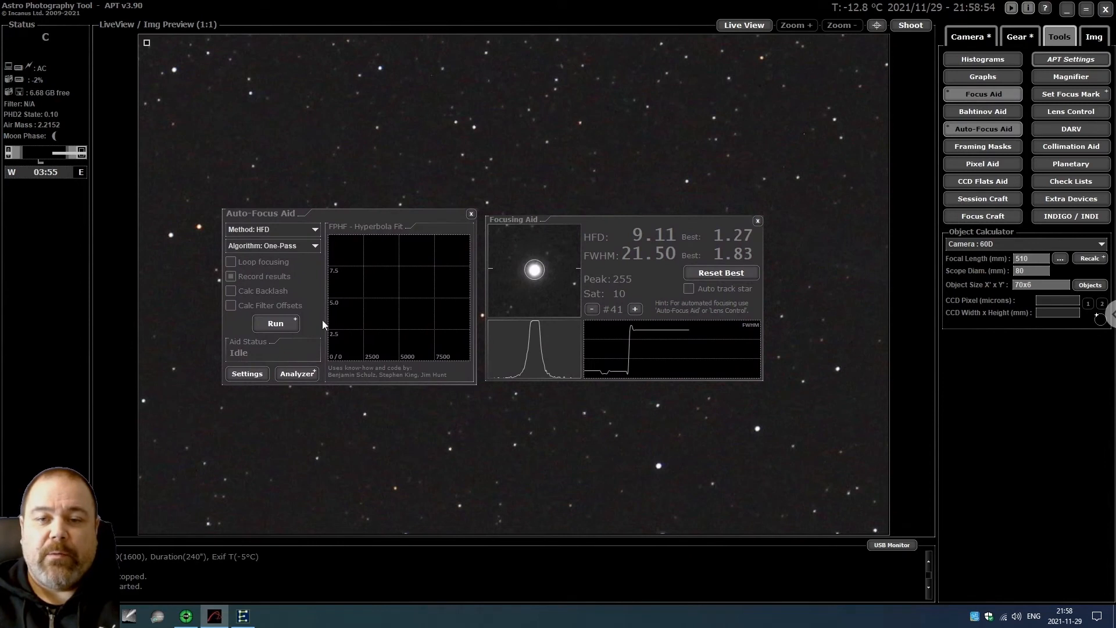
mouse_move(276, 323)
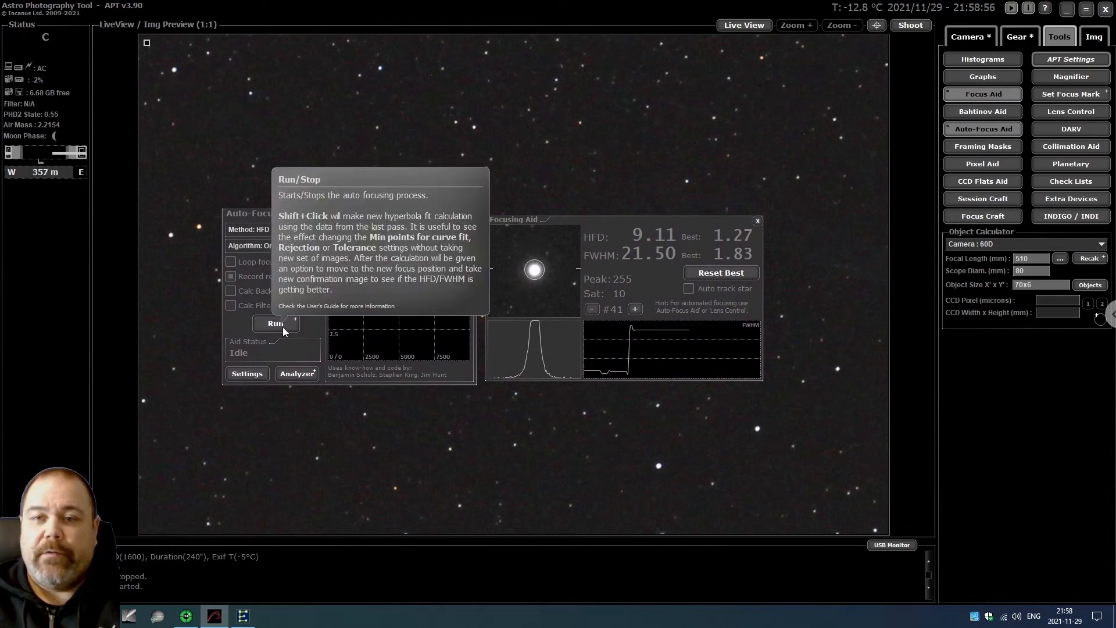
Start the auto-focus run and watch it reach HFD 5.53 at focuser position 22740
click(276, 323)
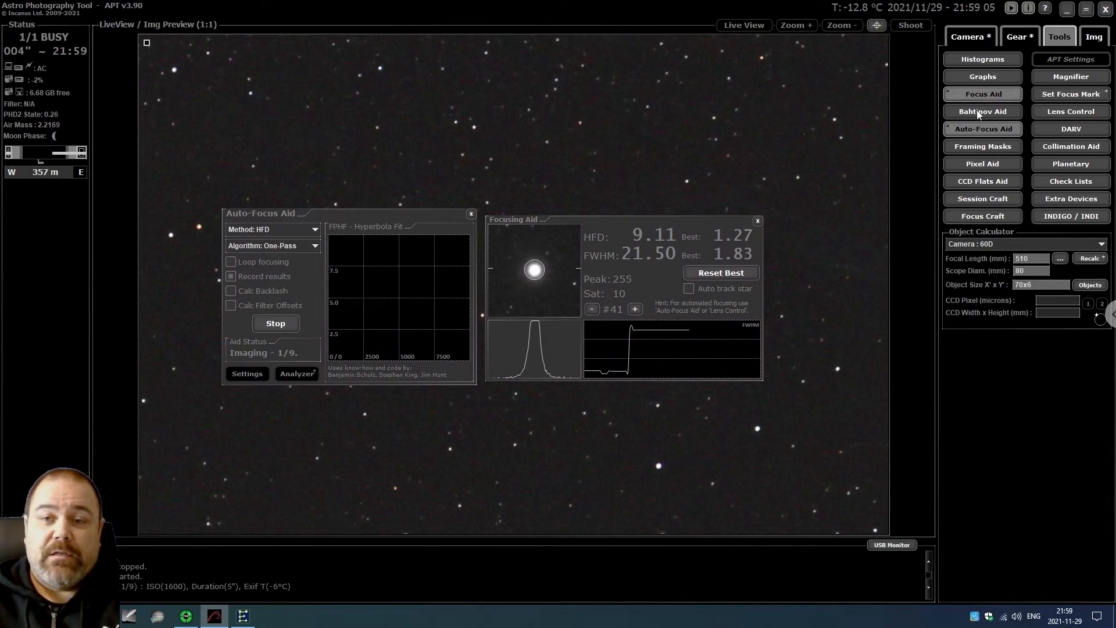
mouse_move(982, 112)
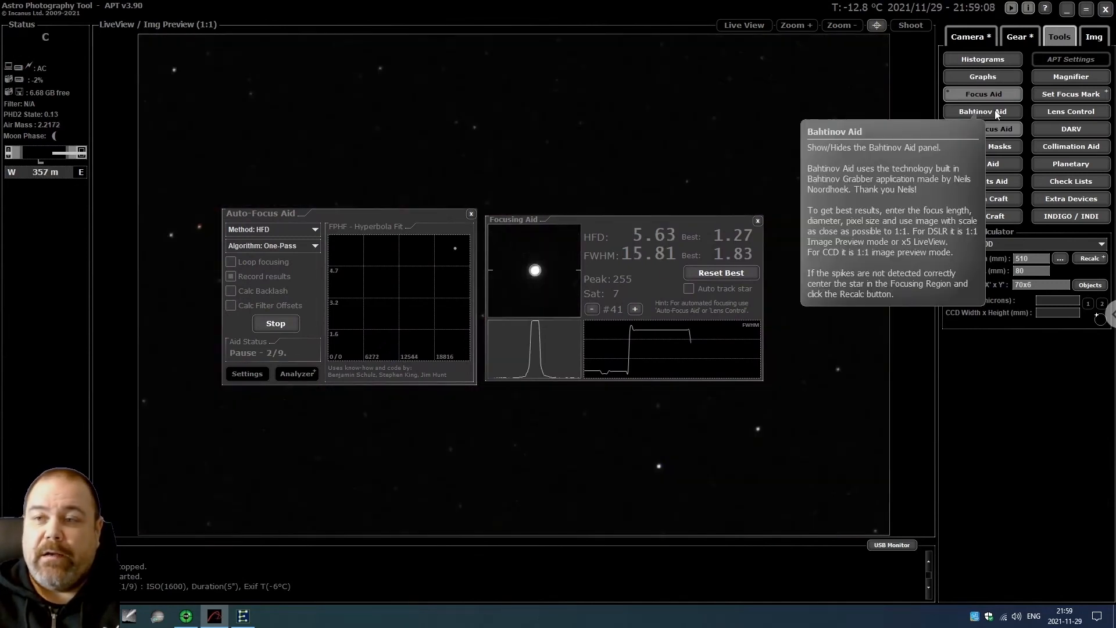
click(1018, 37)
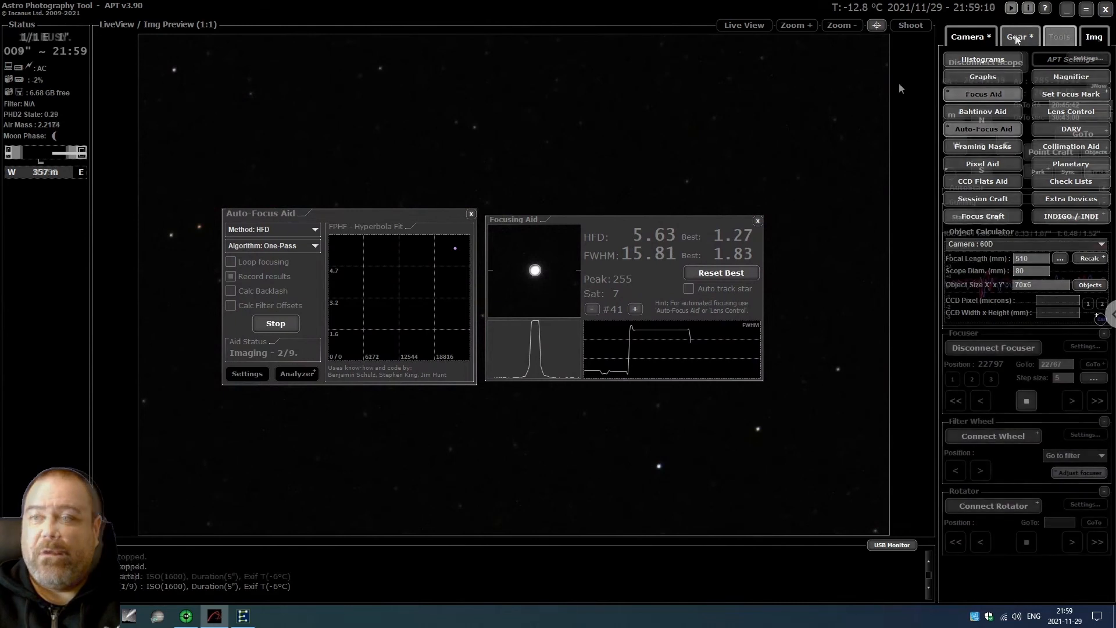
click(1059, 36)
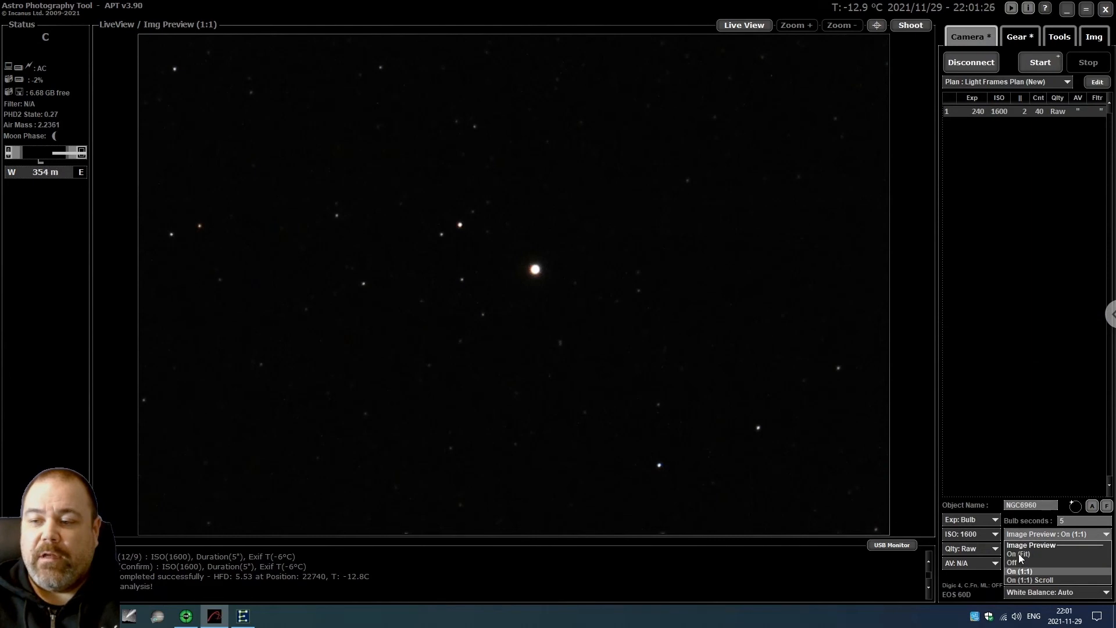
Set Image Preview back to On (Fit) to show the whole star field
click(1021, 554)
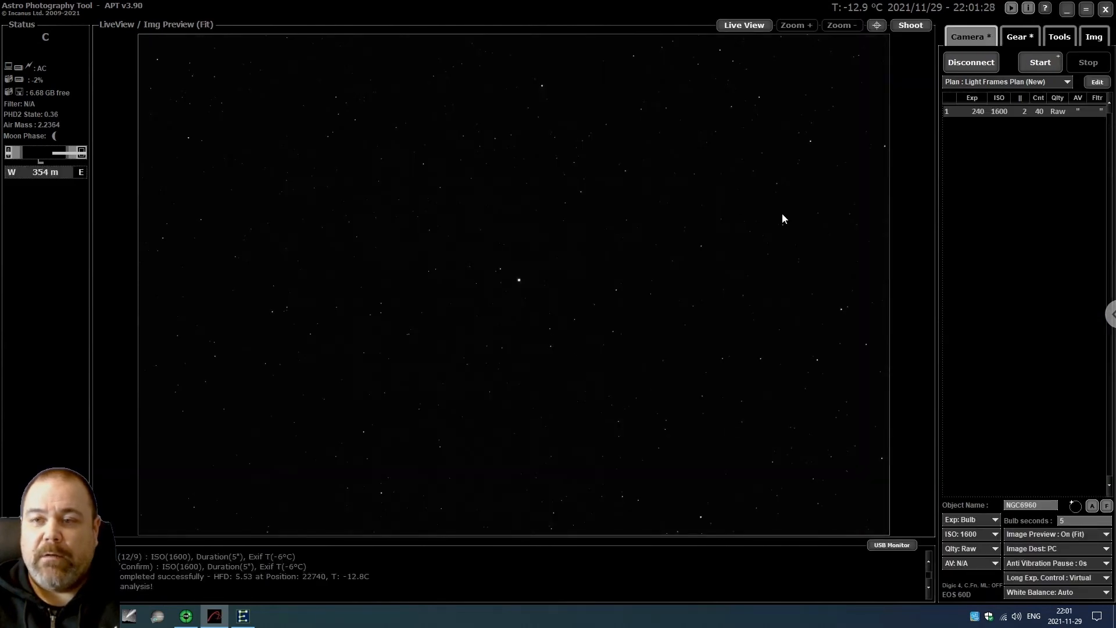
mouse_move(898, 194)
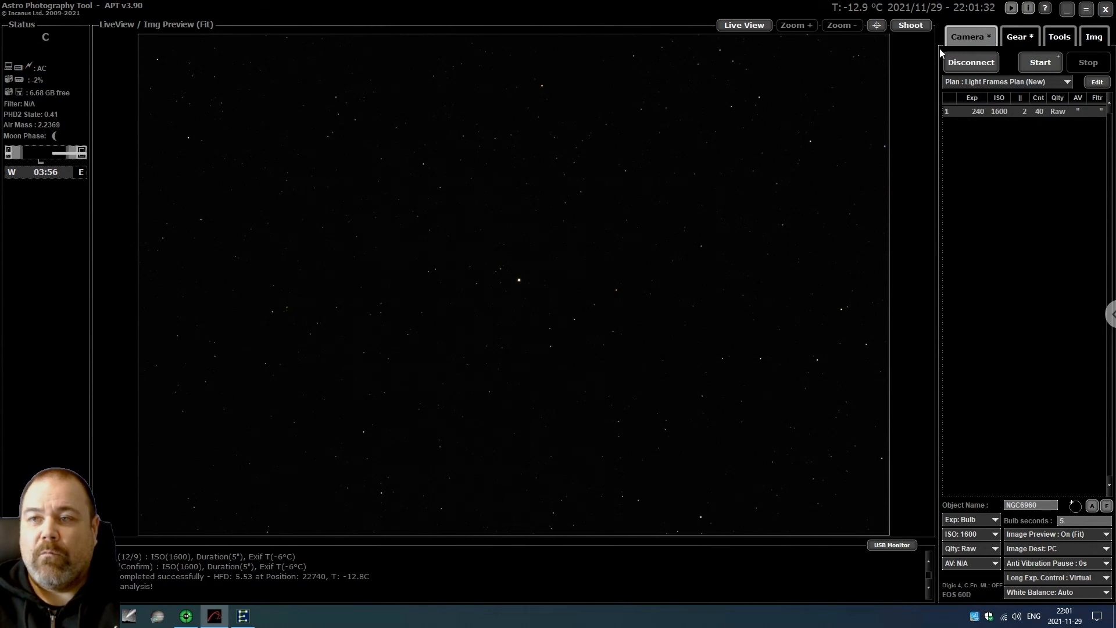
mouse_move(968, 36)
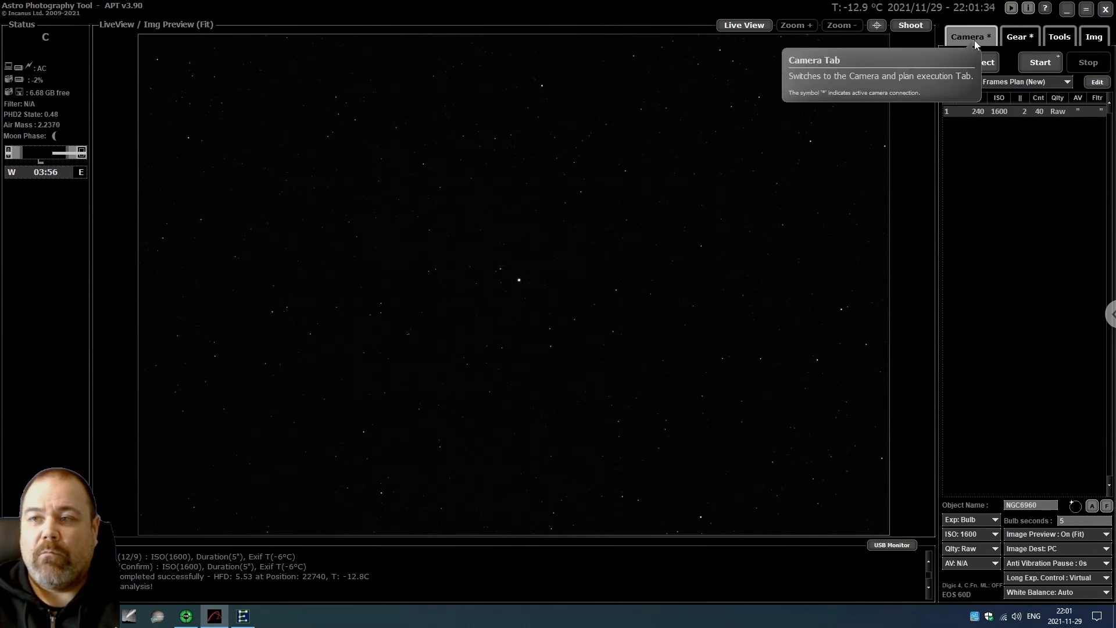
mouse_move(681, 333)
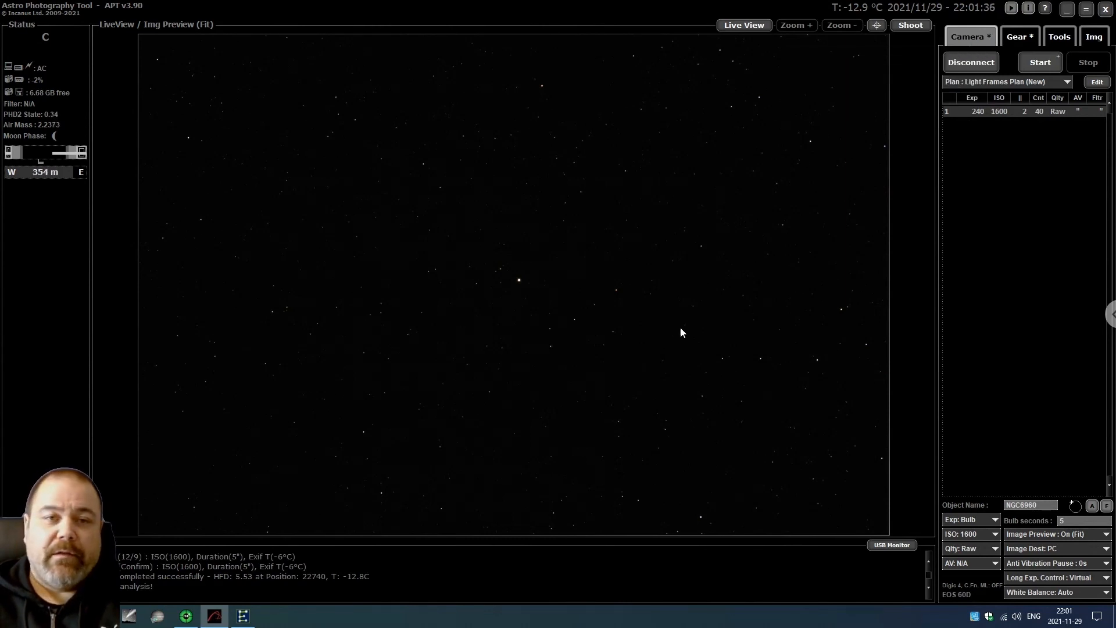